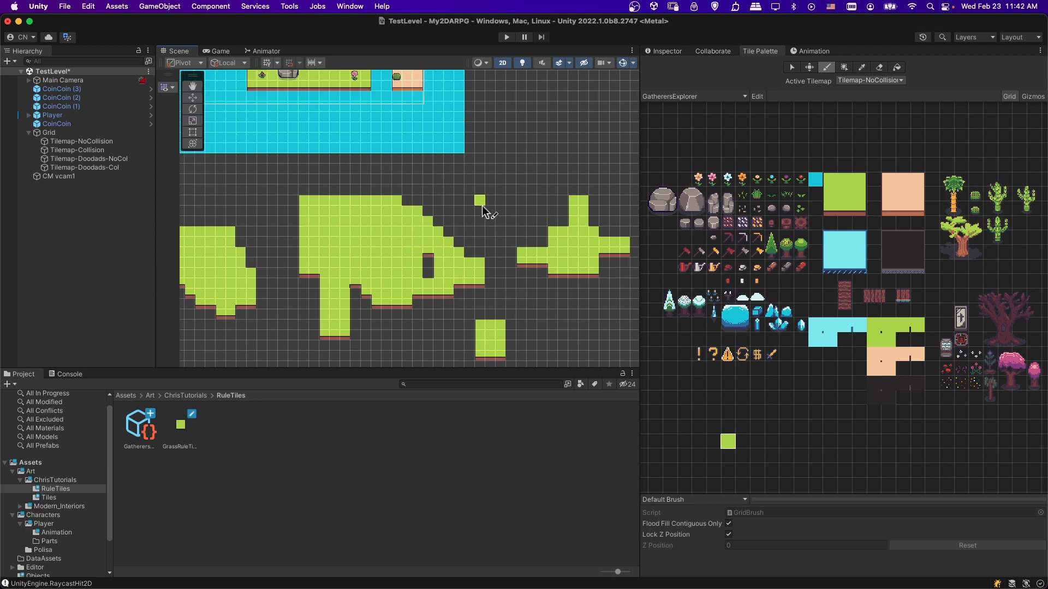
- Adjust the editor layout before checking packages
{"action": "left_click", "coordinate": [500, 190]}
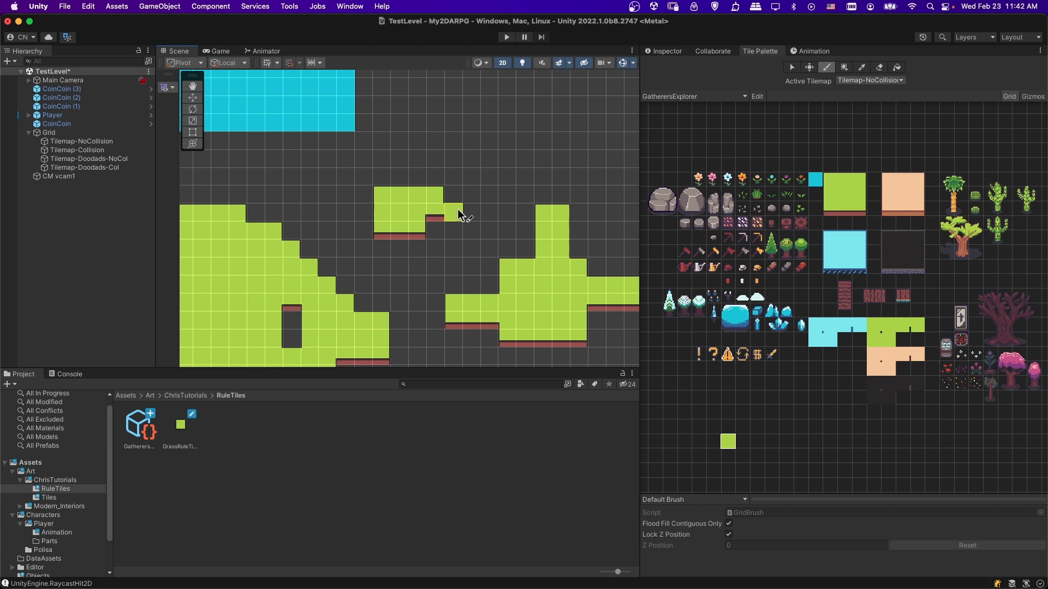
{"action": "left_click", "coordinate": [460, 211]}
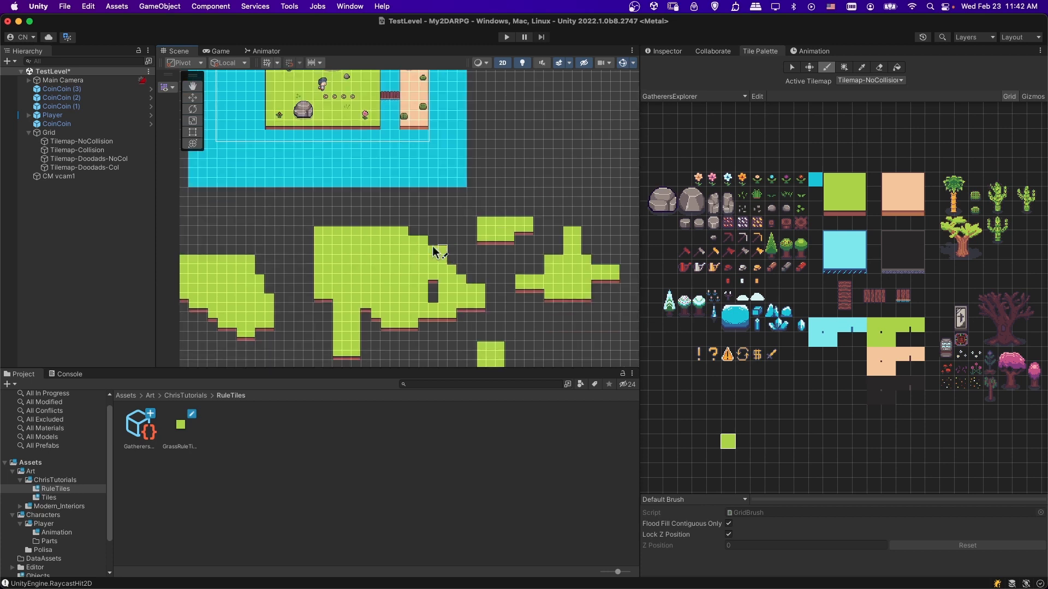
{"action": "left_click", "coordinate": [500, 277]}
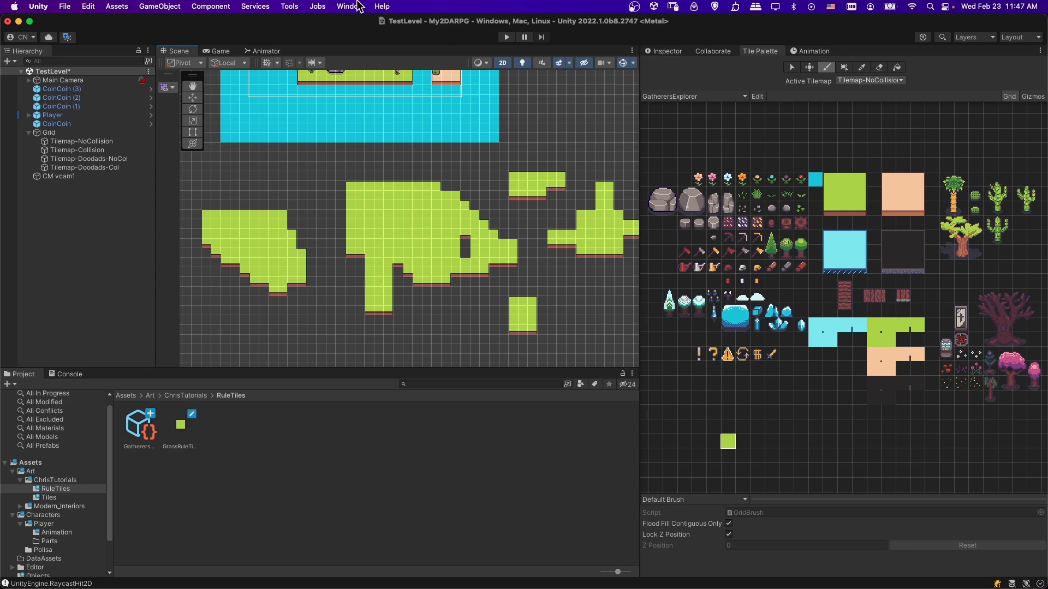
- Check in Package Manager that 2D Tilemap Extras 3.0.0 is installed, then close it
{"action": "left_click", "coordinate": [347, 6]}
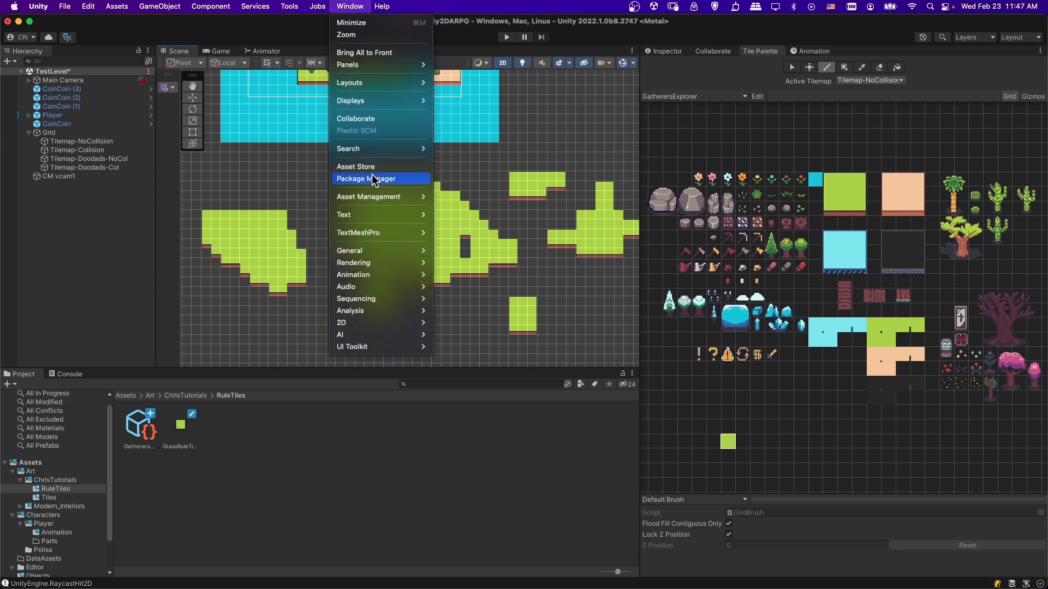
{"action": "left_click", "coordinate": [365, 178]}
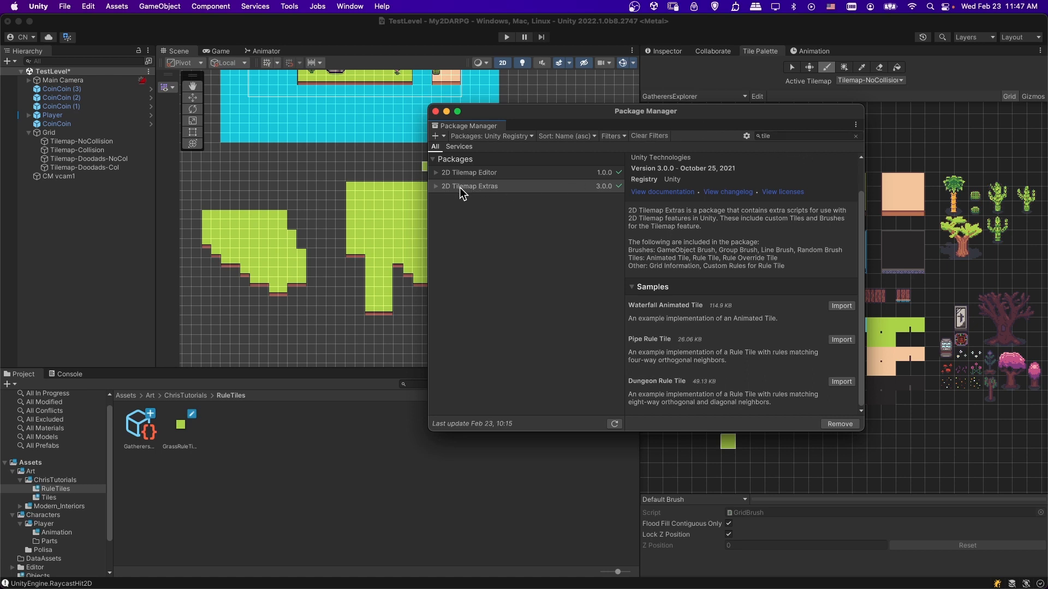
{"action": "mouse_move", "coordinate": [727, 245]}
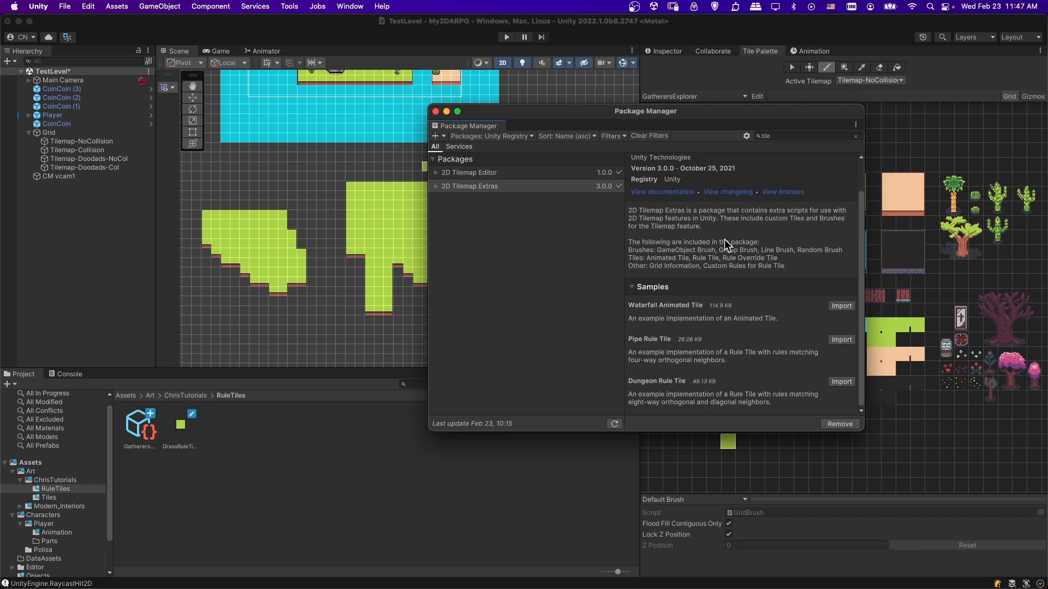
{"action": "mouse_move", "coordinate": [668, 269]}
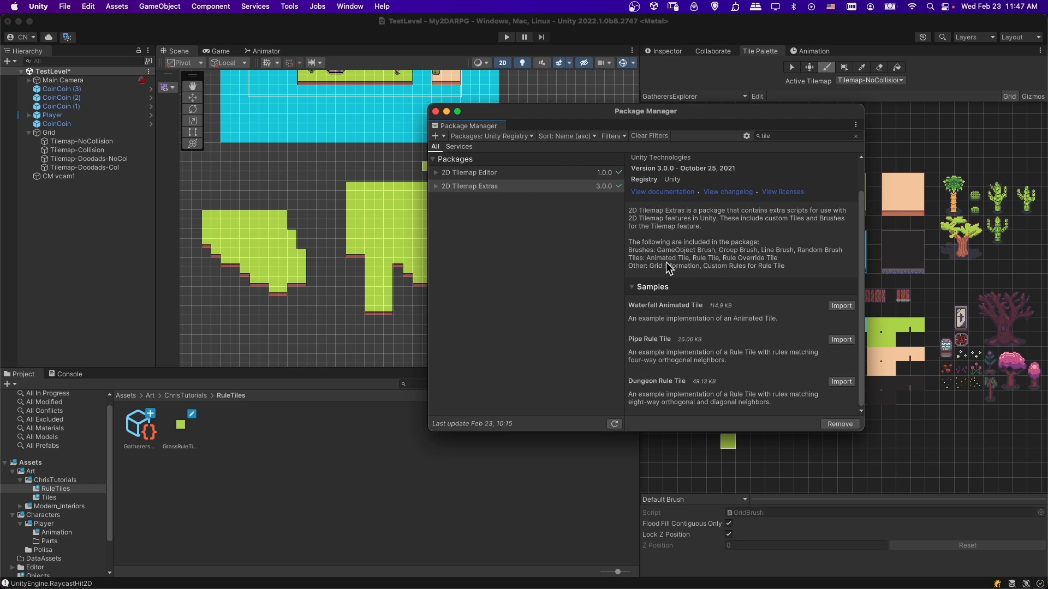
{"action": "mouse_move", "coordinate": [784, 267]}
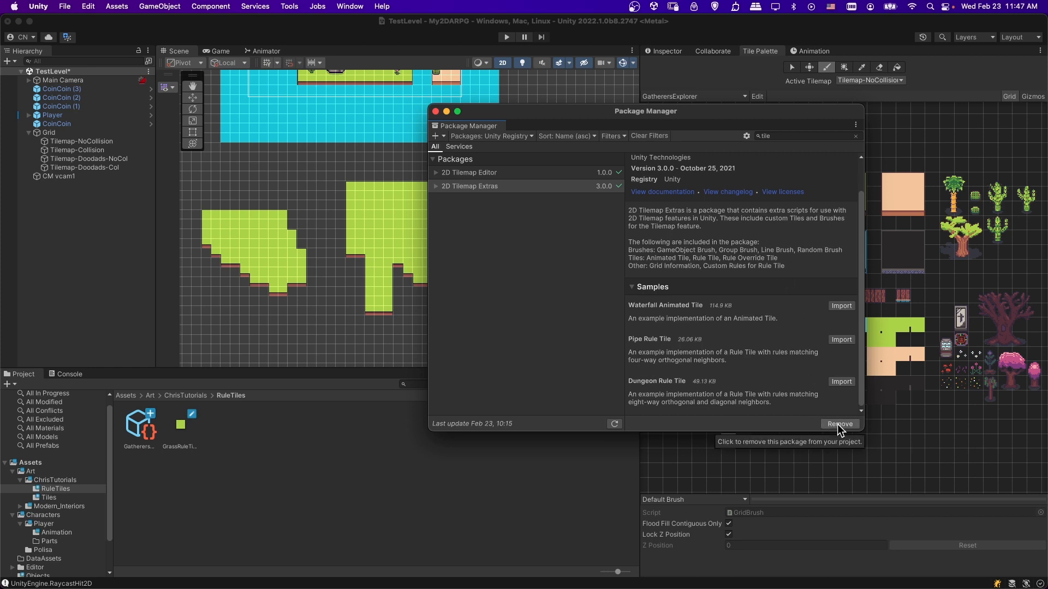
{"action": "left_click", "coordinate": [435, 111]}
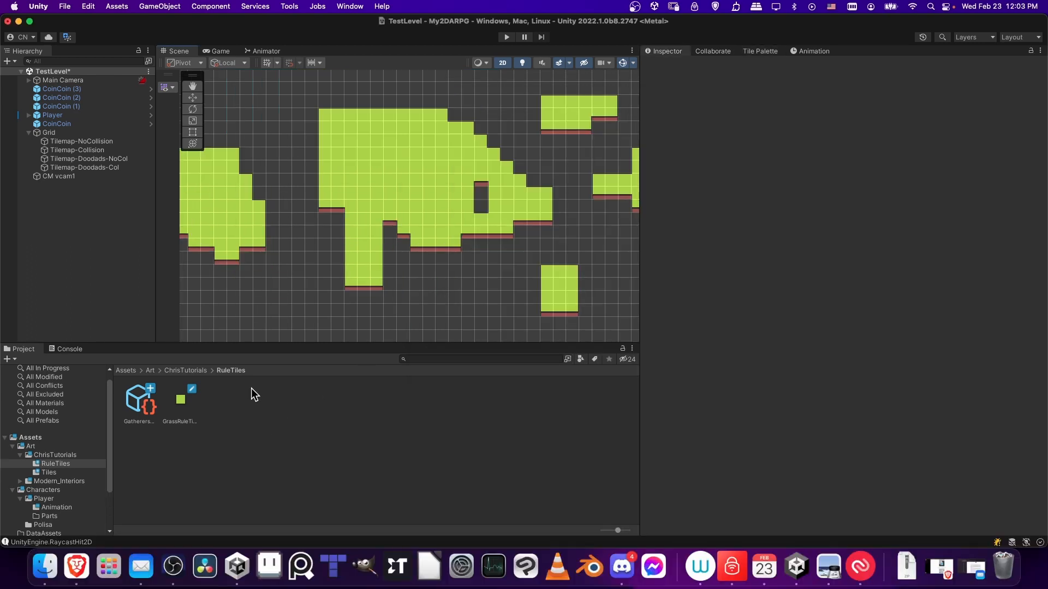
{"action": "mouse_move", "coordinate": [236, 388]}
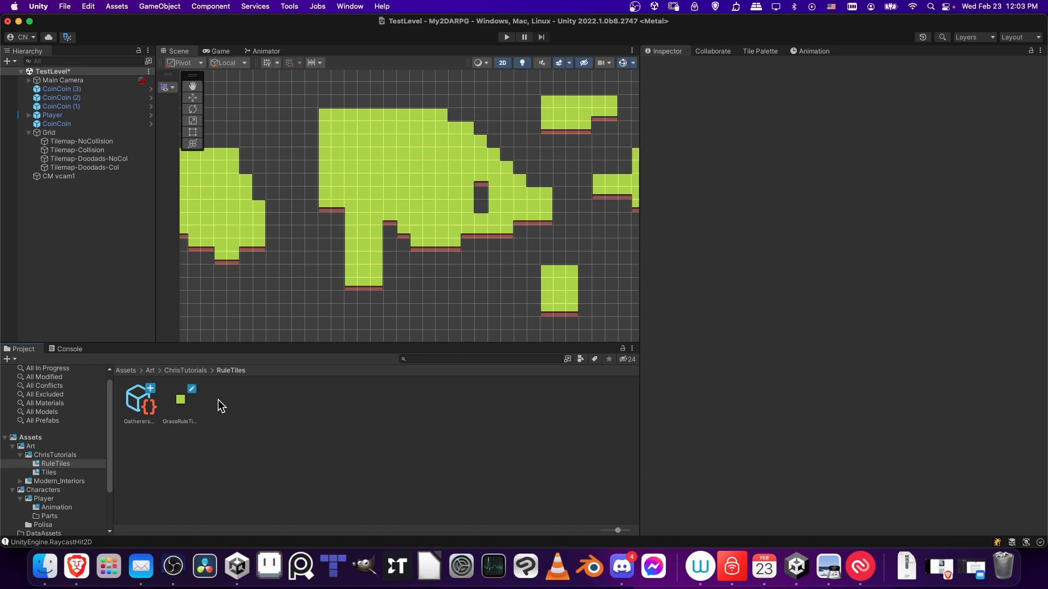
- Create a Rule Tile asset named IceRuleTile in the RuleTiles folder via Create > 2D > Tiles
{"action": "right_click", "coordinate": [220, 404]}
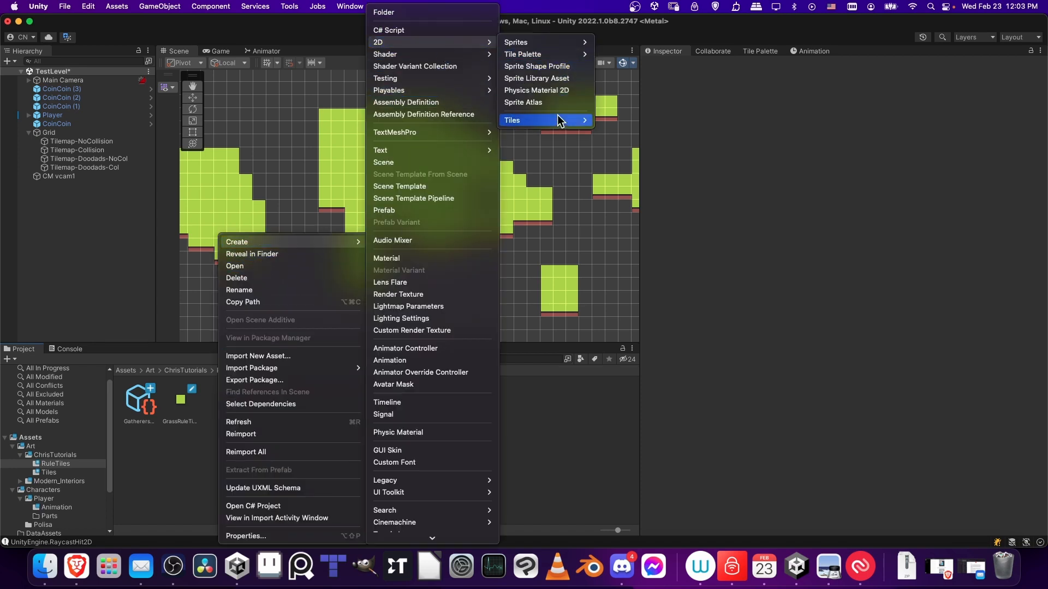
{"action": "left_click", "coordinate": [618, 140]}
{"action": "type", "text": "IceRuleTile"}
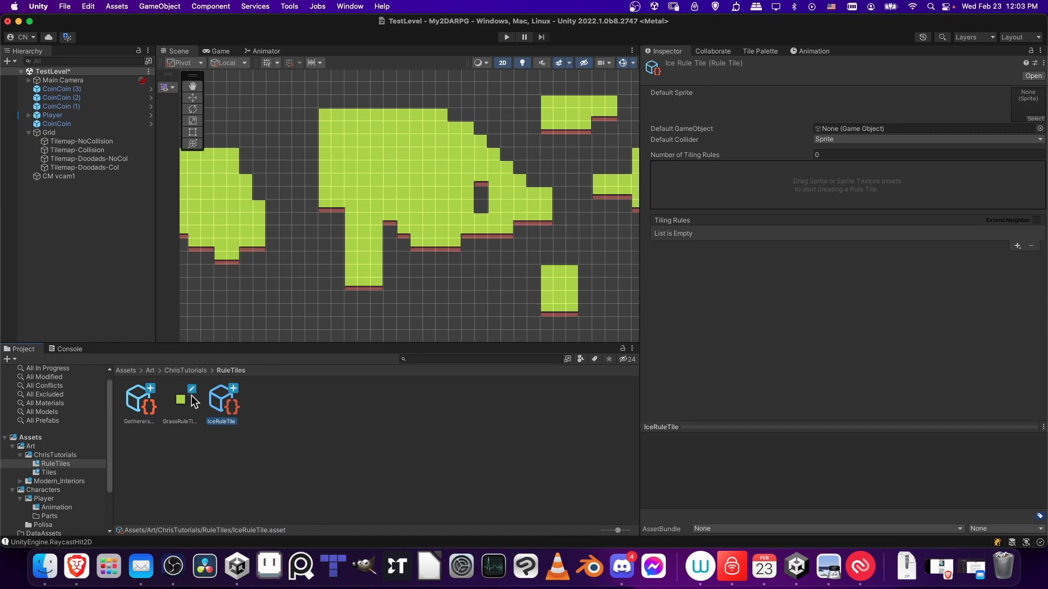
{"action": "mouse_move", "coordinate": [742, 88]}
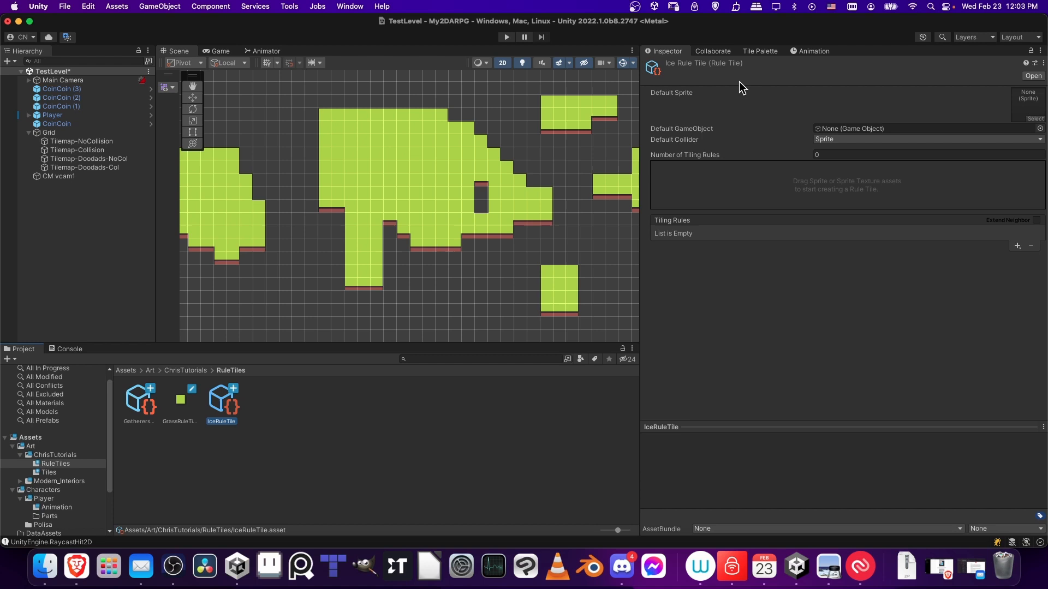
{"action": "mouse_move", "coordinate": [726, 167]}
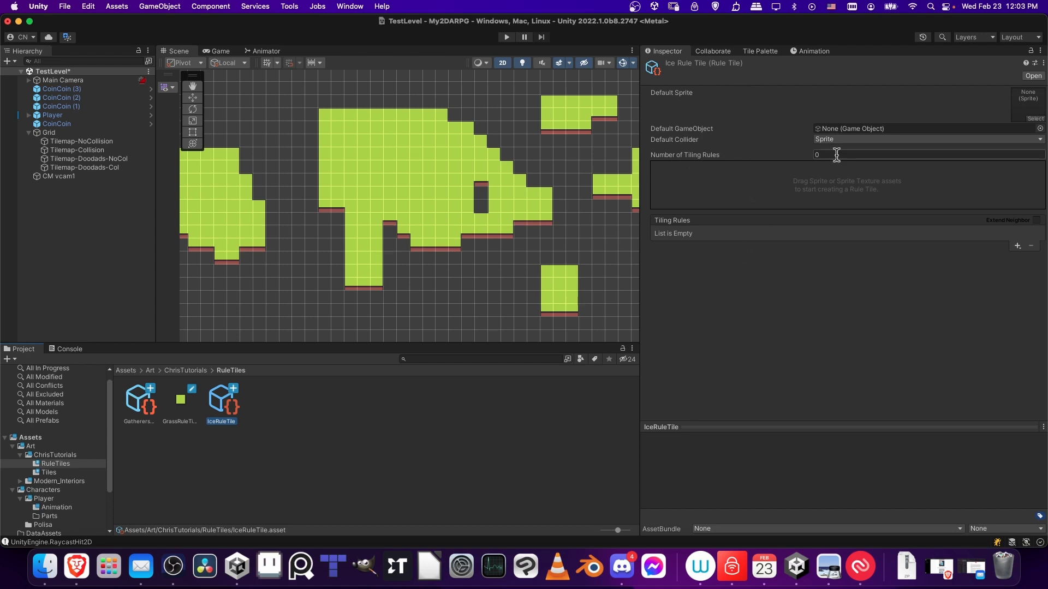
{"action": "mouse_move", "coordinate": [799, 153]}
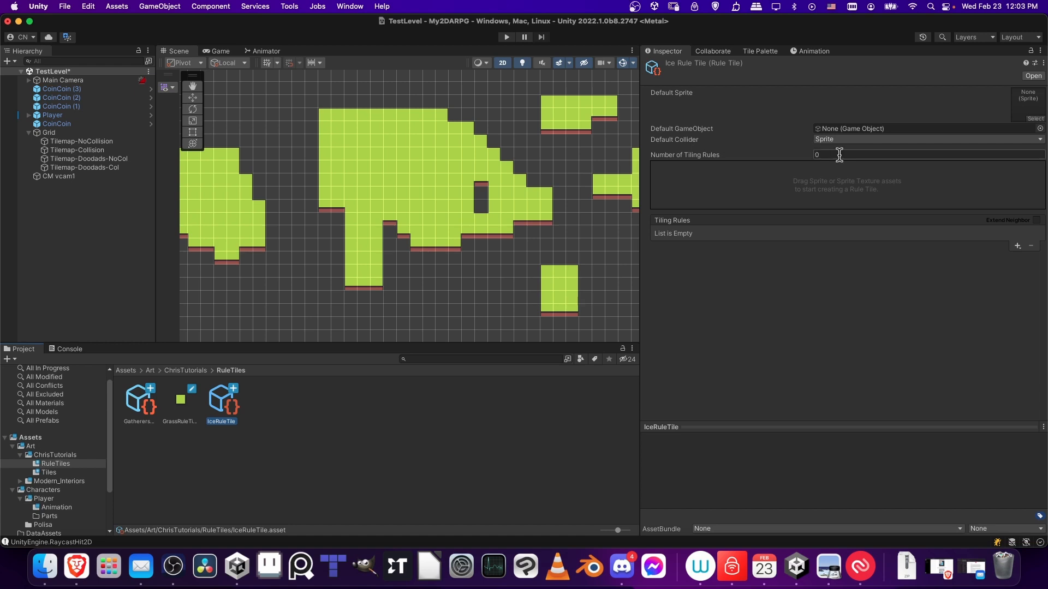
- Set IceRuleTile's Number of Tiling Rules to 13
{"action": "type", "text": "13"}
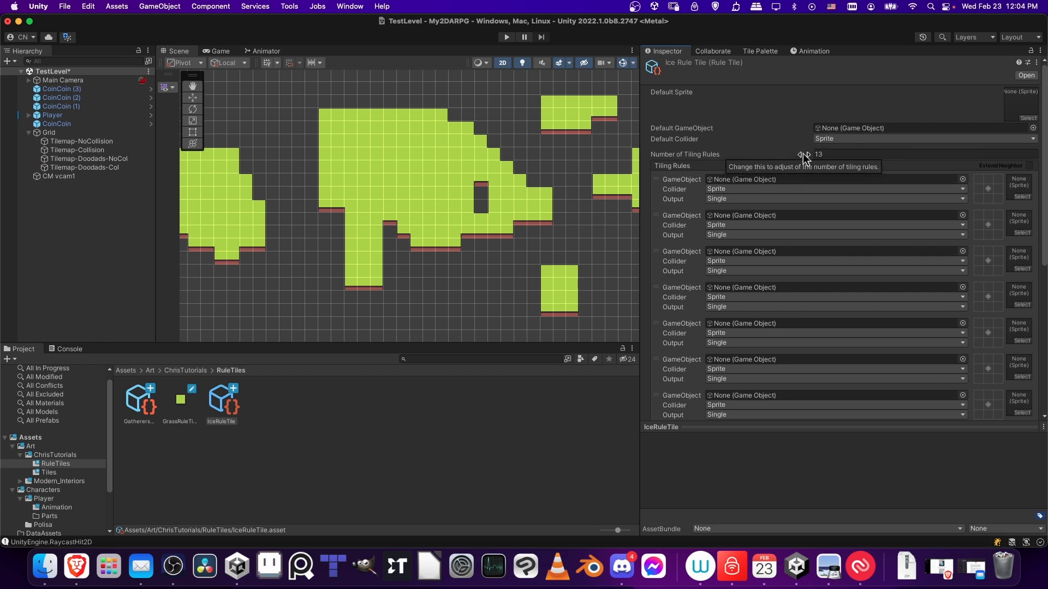
{"action": "mouse_move", "coordinate": [411, 182]}
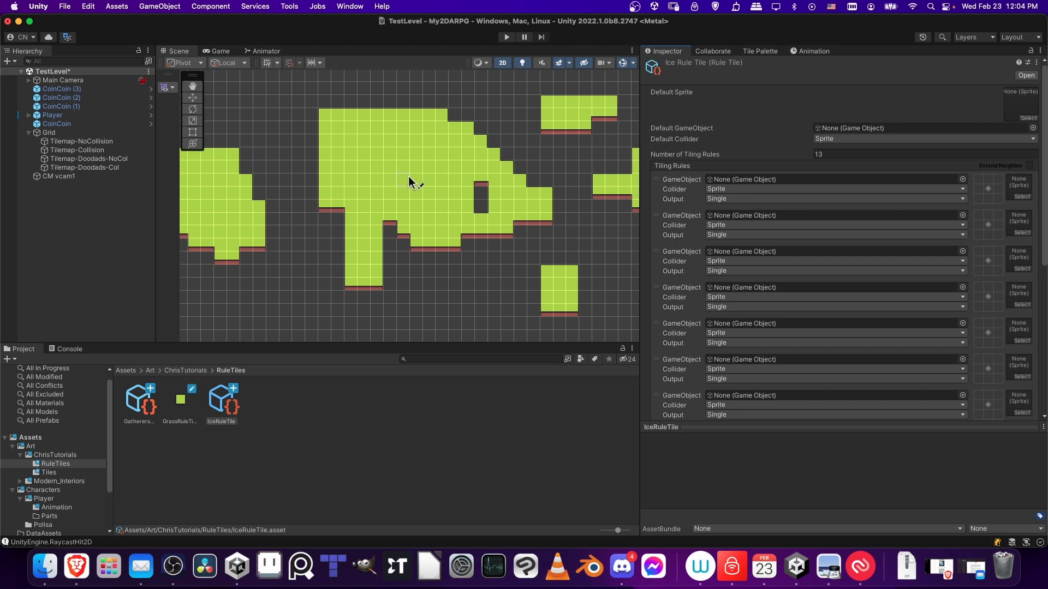
{"action": "mouse_move", "coordinate": [415, 175]}
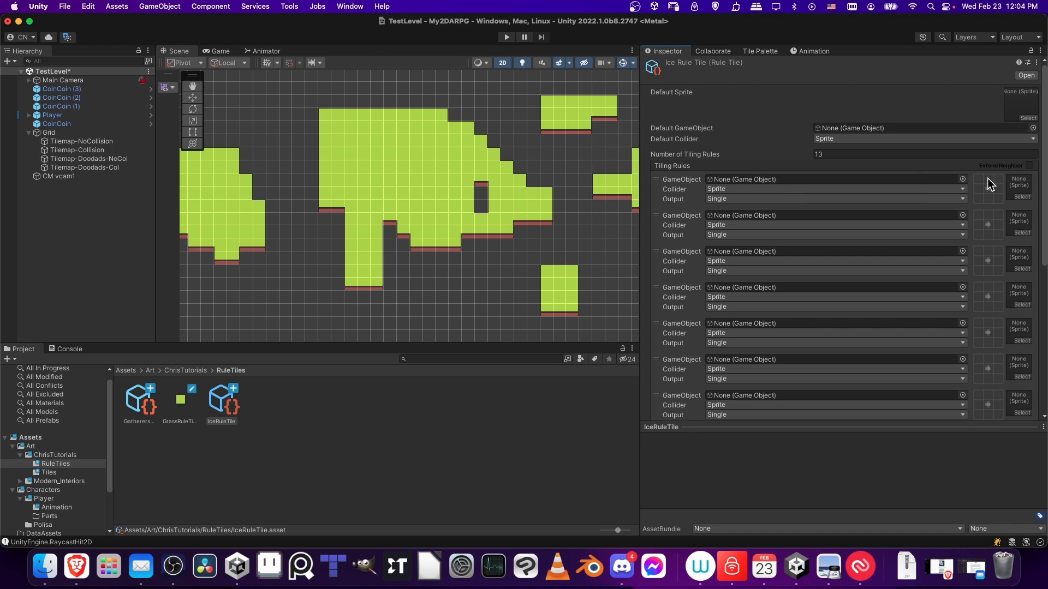
{"action": "mouse_move", "coordinate": [994, 202]}
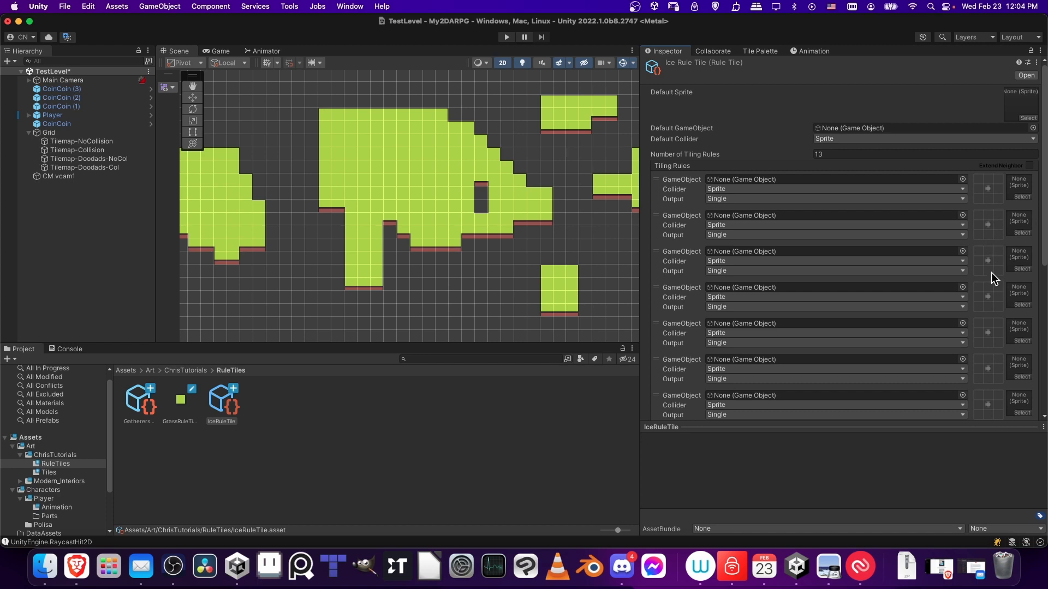
- Review the 13 empty rules, then show the GathererEx sprites in the ChrisTutorials folder
{"action": "scroll", "scroll_direction": "down", "scroll_amount": 3}
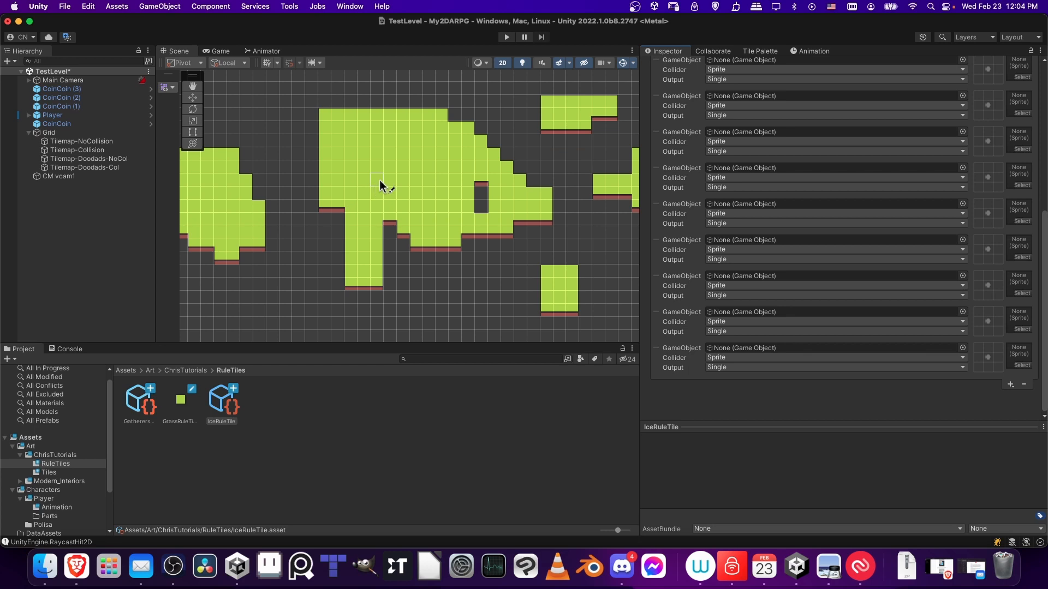
{"action": "mouse_move", "coordinate": [408, 174]}
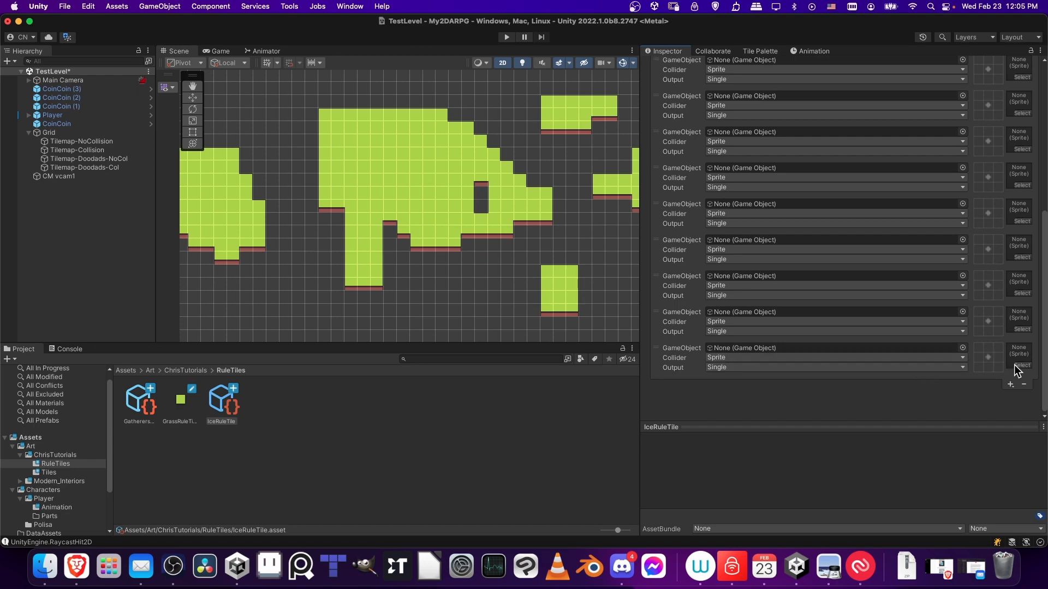
{"action": "left_click", "coordinate": [1019, 371]}
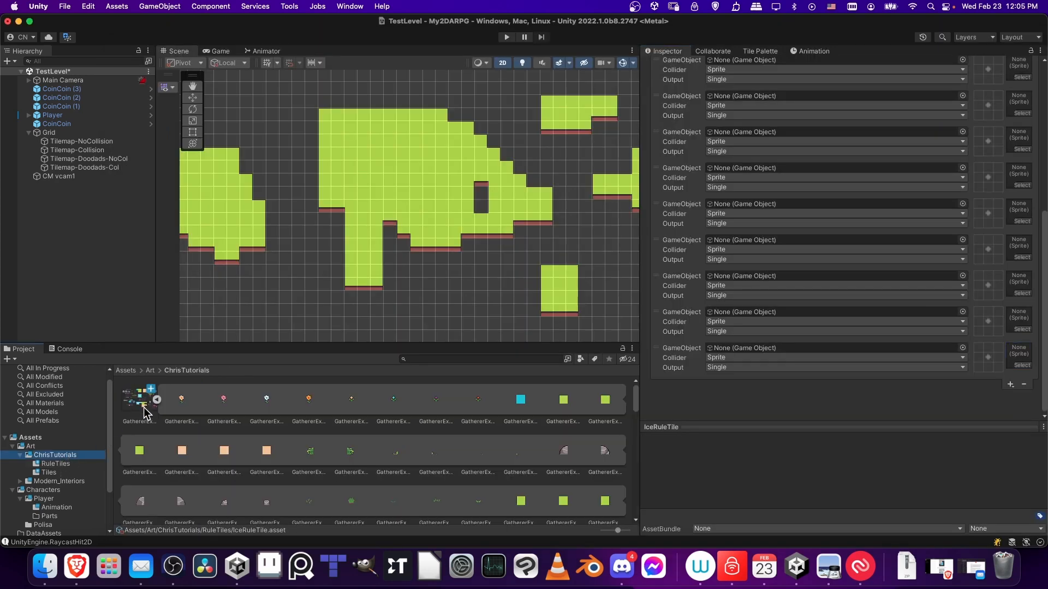
- Select IceRuleTile and bring up the Select Sprite picker for one tiling rule
{"action": "left_click", "coordinate": [138, 400]}
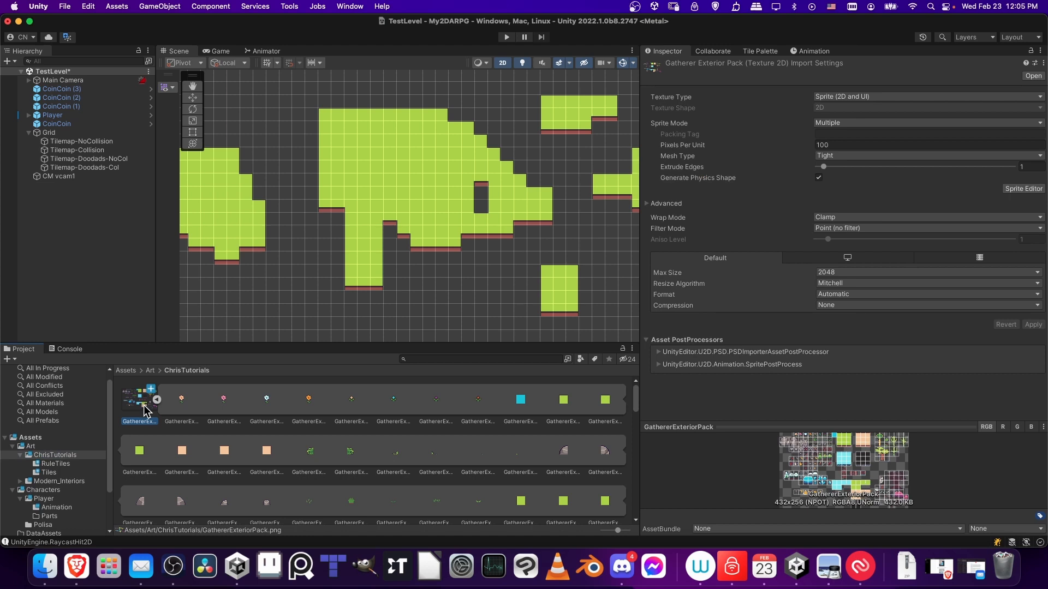
{"action": "mouse_move", "coordinate": [167, 411]}
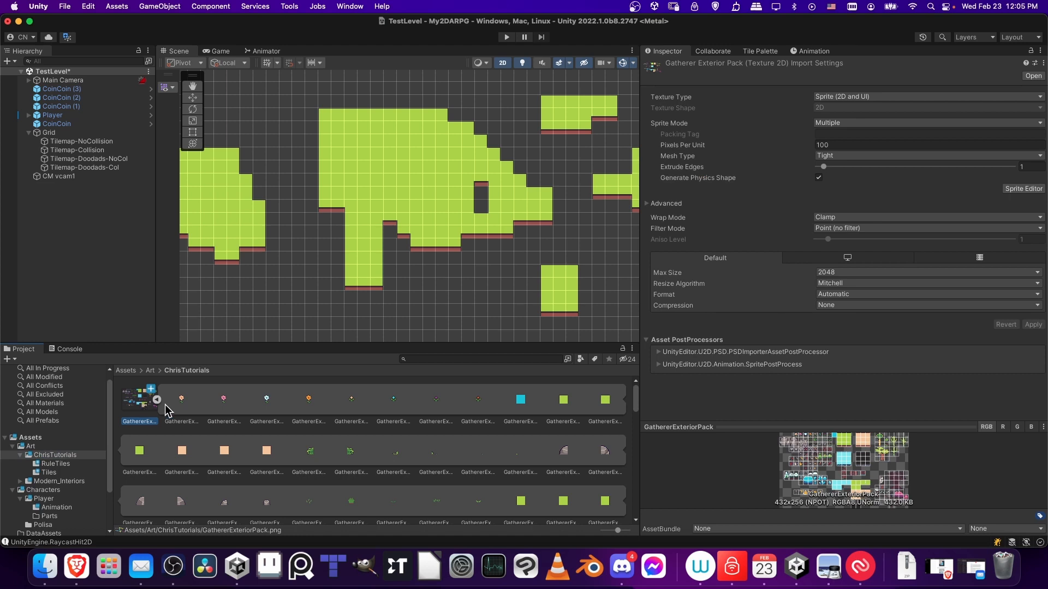
{"action": "mouse_move", "coordinate": [507, 412]}
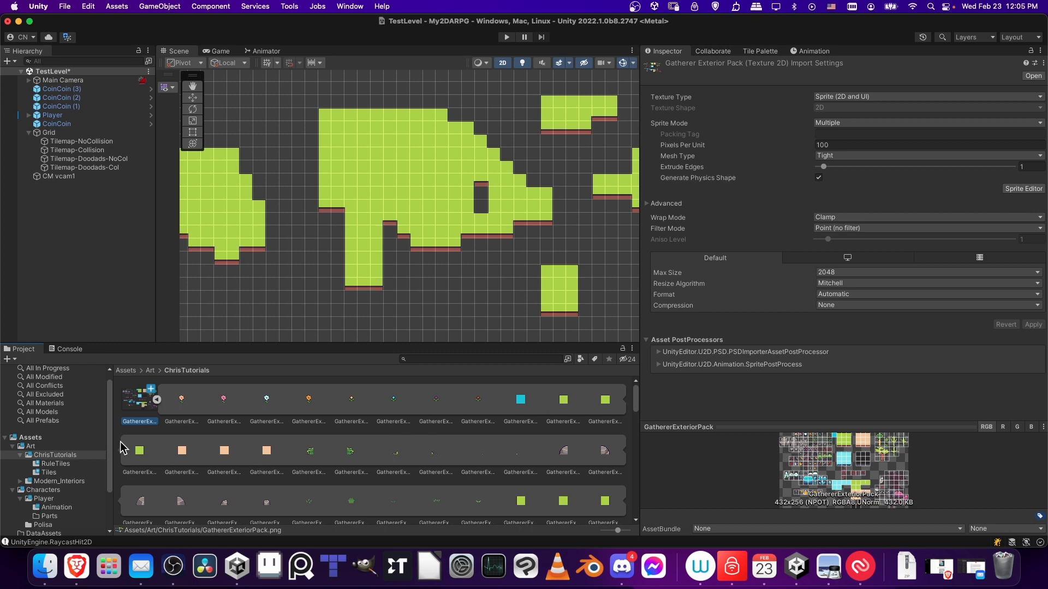
{"action": "left_click", "coordinate": [55, 463]}
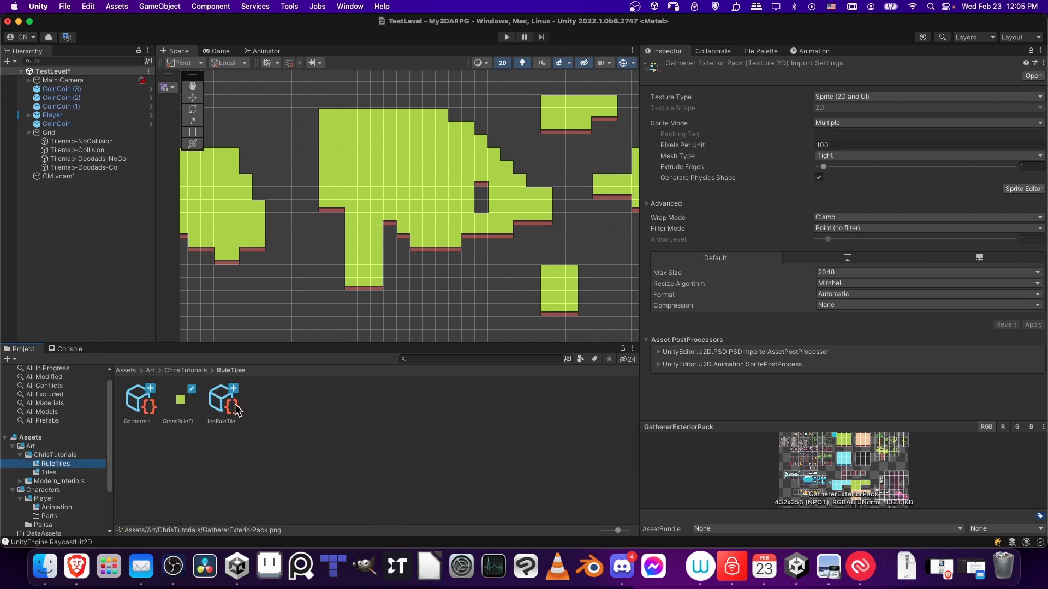
{"action": "left_click", "coordinate": [221, 399]}
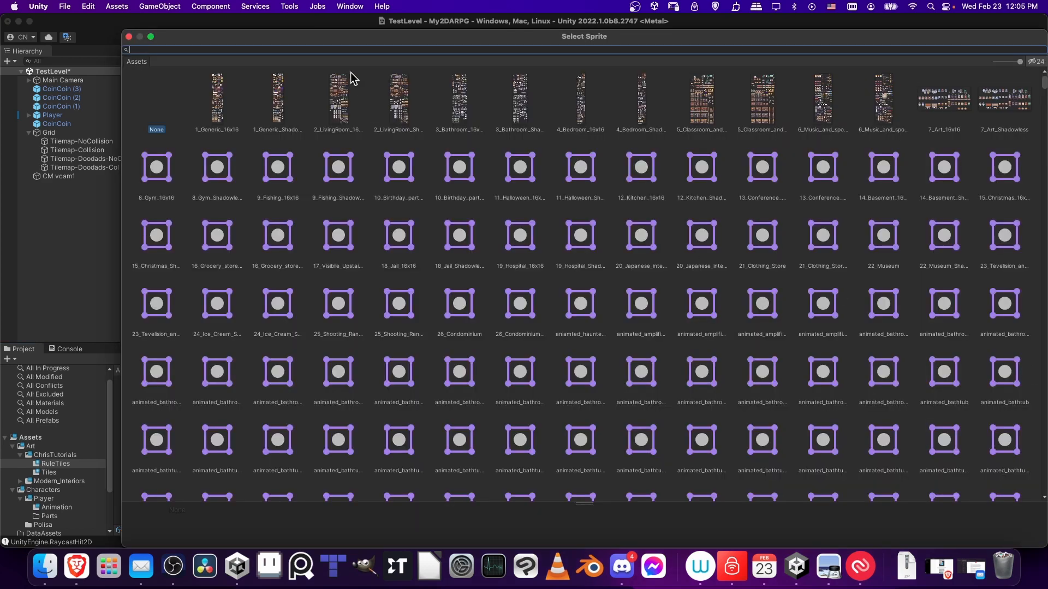
- Filter sprites by 'gatherer', shrink thumbnails, and give the last rule a light-blue ice sprite
{"action": "type", "text": "gatherer"}
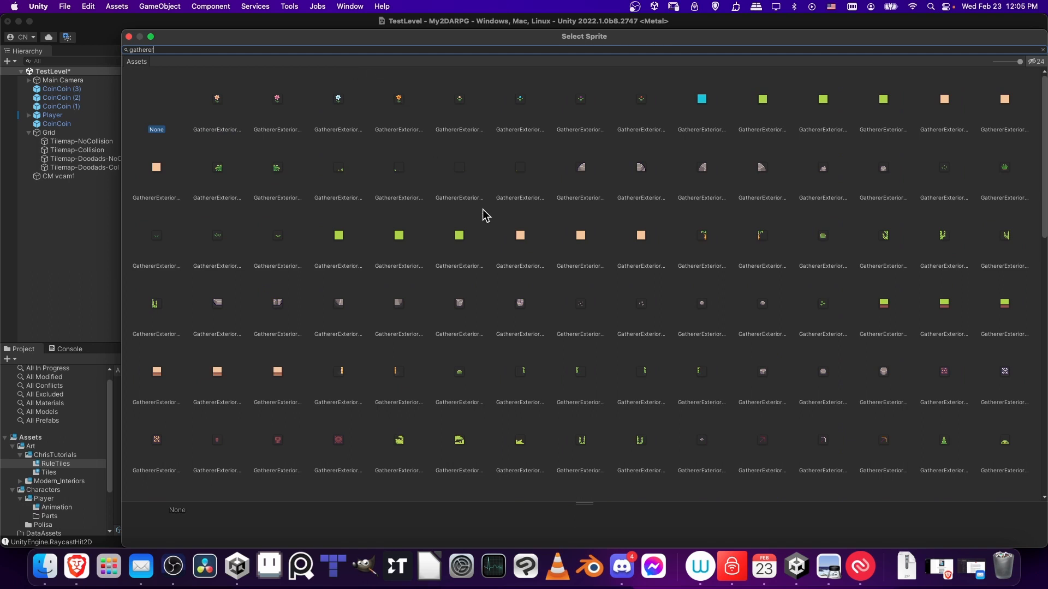
{"action": "scroll", "scroll_direction": "down", "scroll_amount": 3}
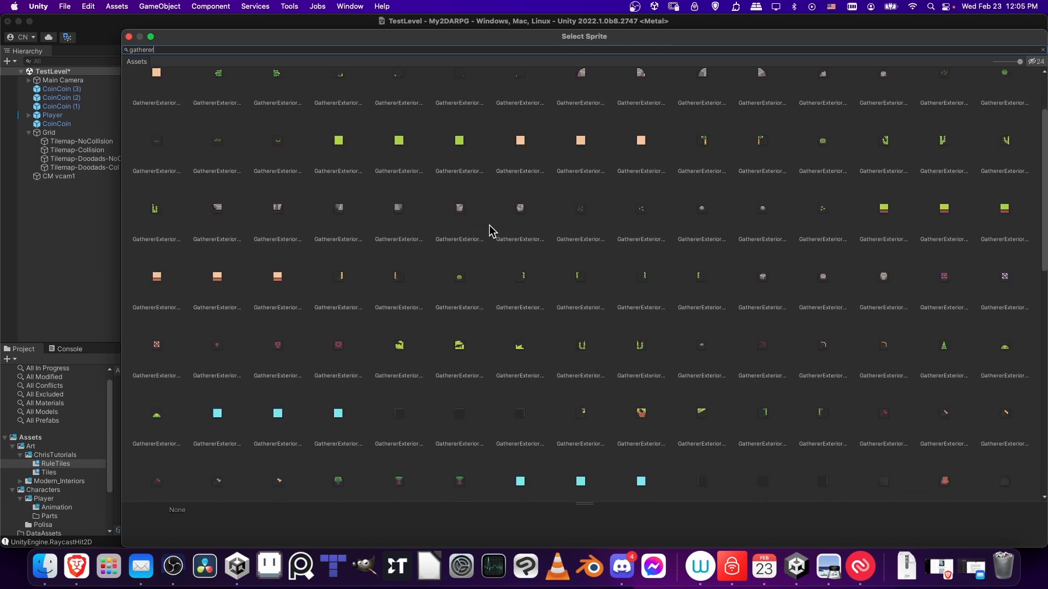
{"action": "scroll", "scroll_direction": "down", "scroll_amount": 3}
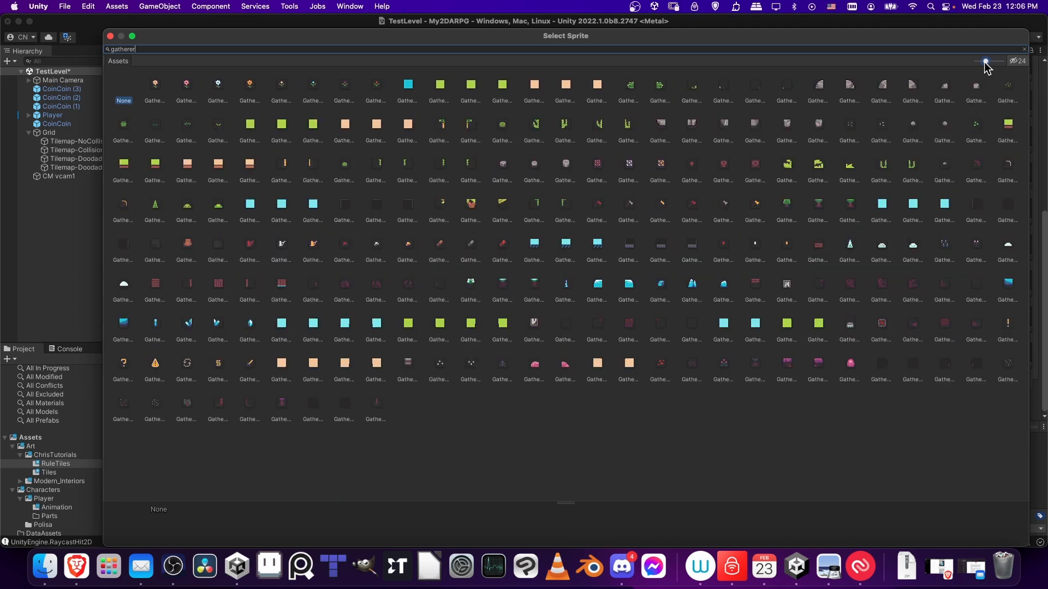
{"action": "left_click", "coordinate": [913, 204]}
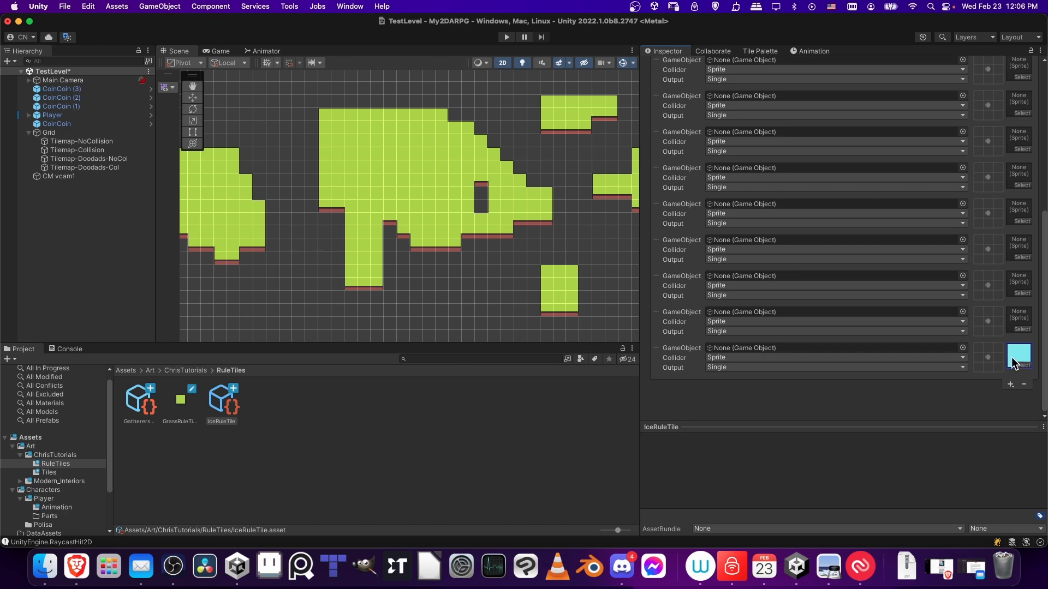
- Scroll the Tiling Rules to reach another rule's sprite slot
{"action": "scroll", "scroll_direction": "down", "scroll_amount": 3}
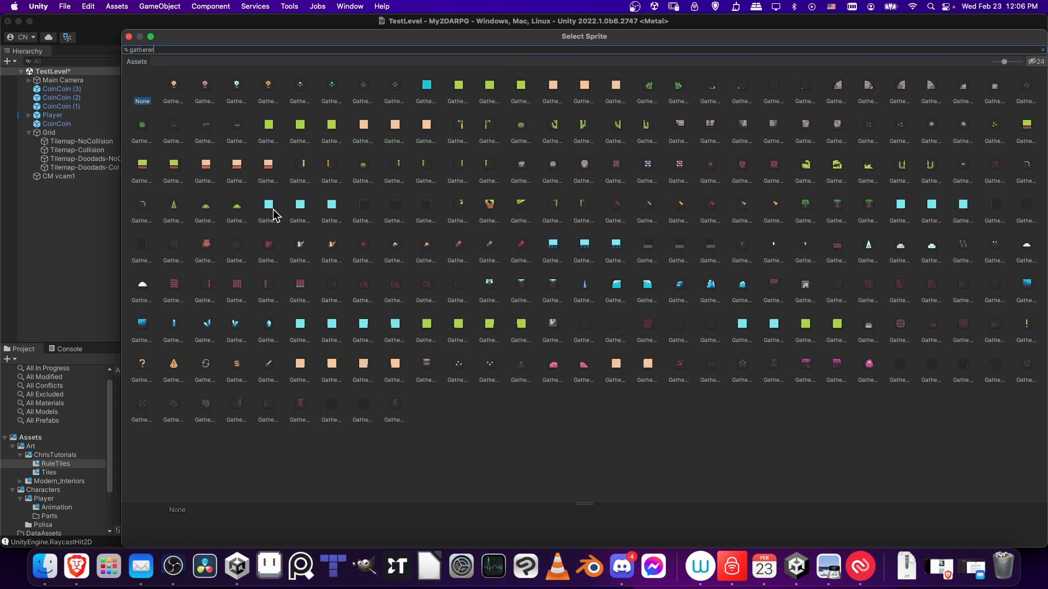
- Assign the plain light-blue ice sprite and an ice edge sprite to two rules, filtering by 'gatherer'
{"action": "left_click", "coordinate": [268, 205]}
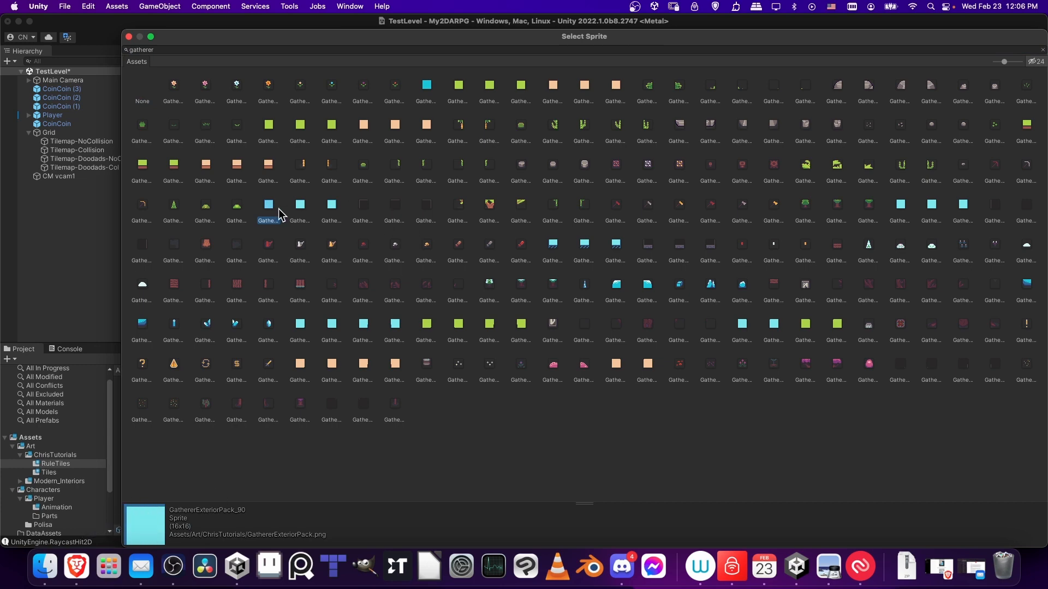
{"action": "left_click", "coordinate": [1040, 49]}
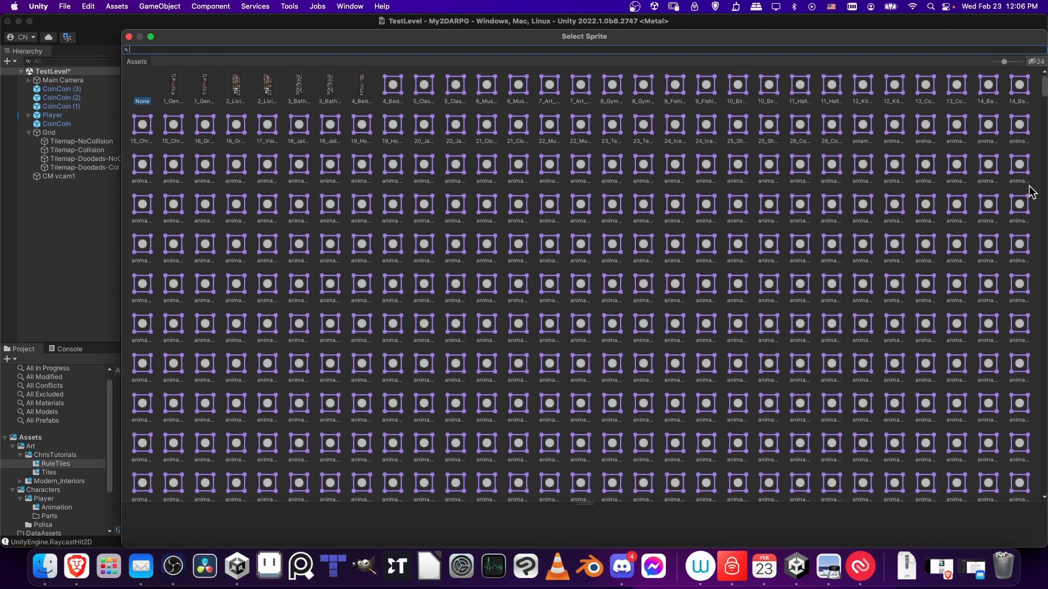
{"action": "type", "text": "gatherer"}
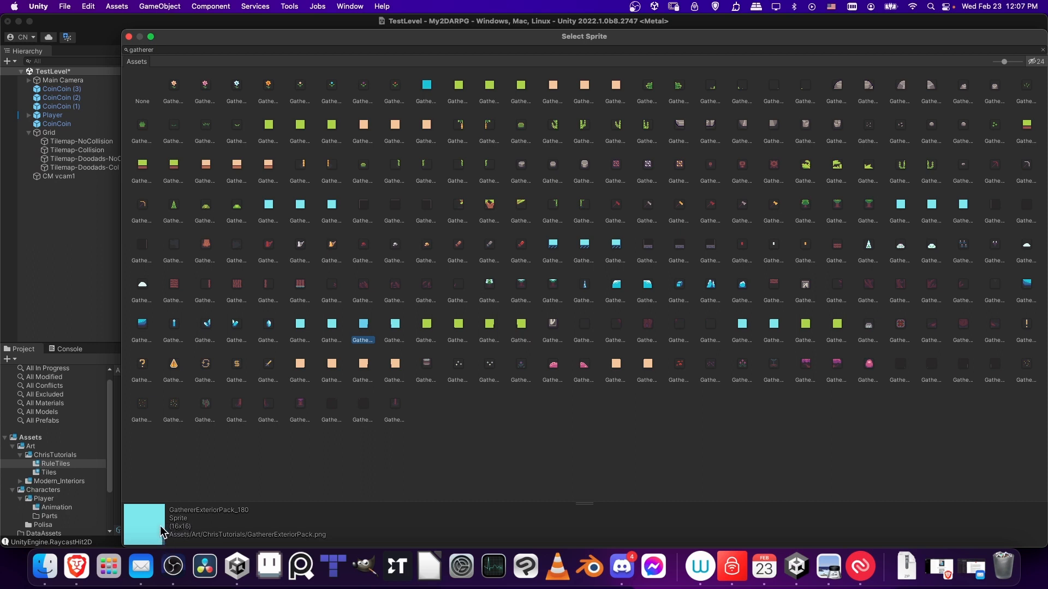
{"action": "left_click", "coordinate": [553, 243]}
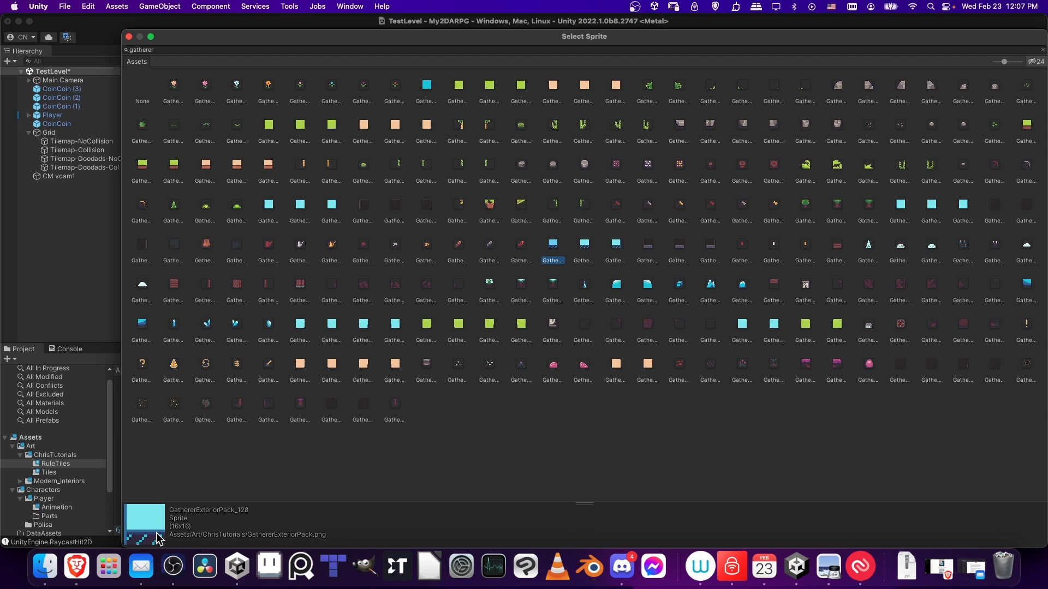
{"action": "mouse_move", "coordinate": [366, 333]}
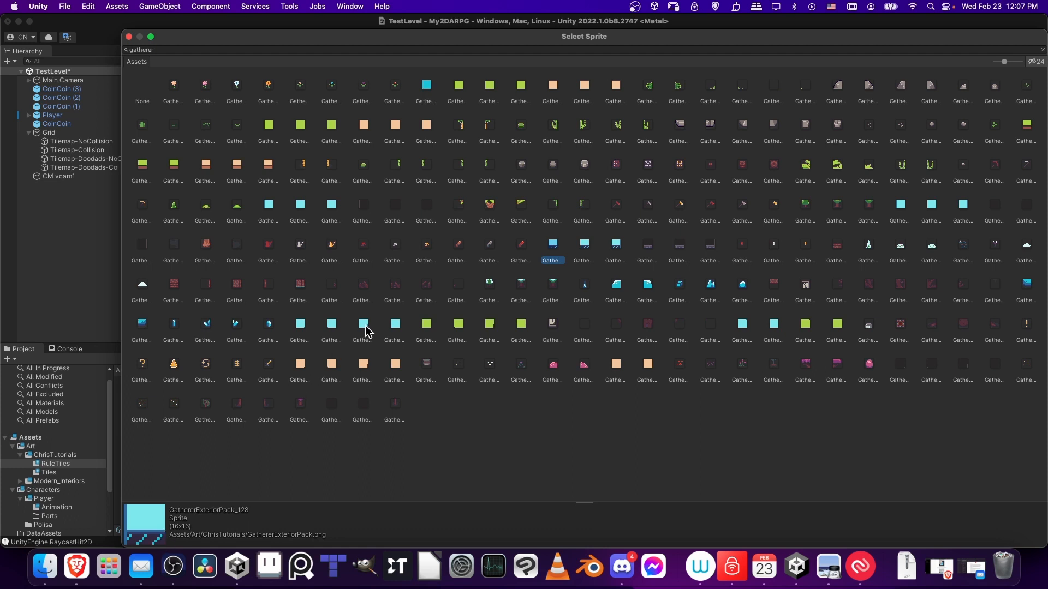
- Assign further ice sprites including GathererExteriorPack_181 and _192 to the next rules
{"action": "left_click", "coordinate": [362, 328]}
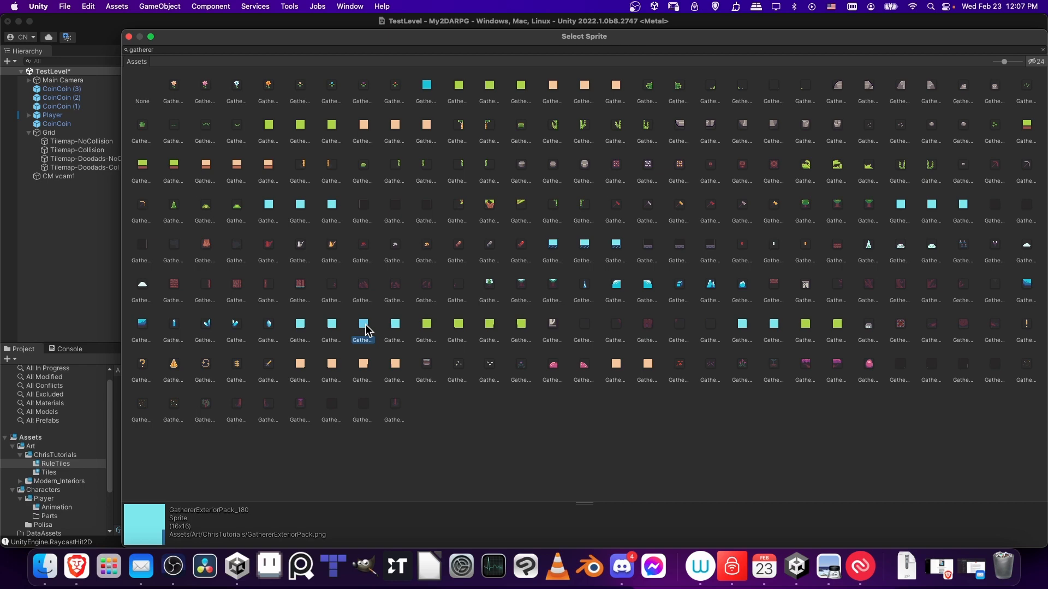
{"action": "left_click", "coordinate": [394, 324]}
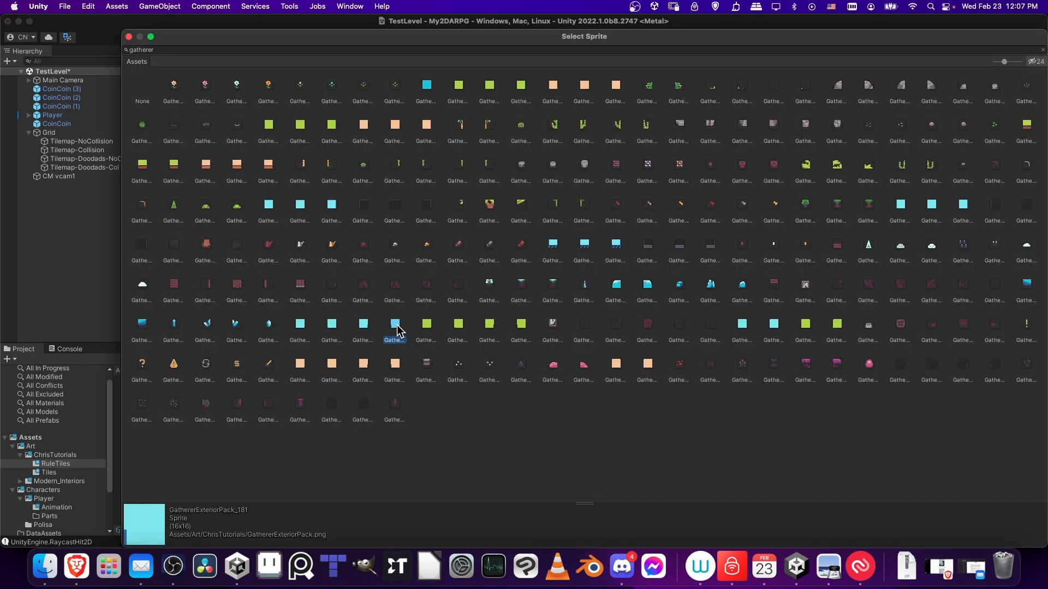
{"action": "left_click", "coordinate": [742, 325]}
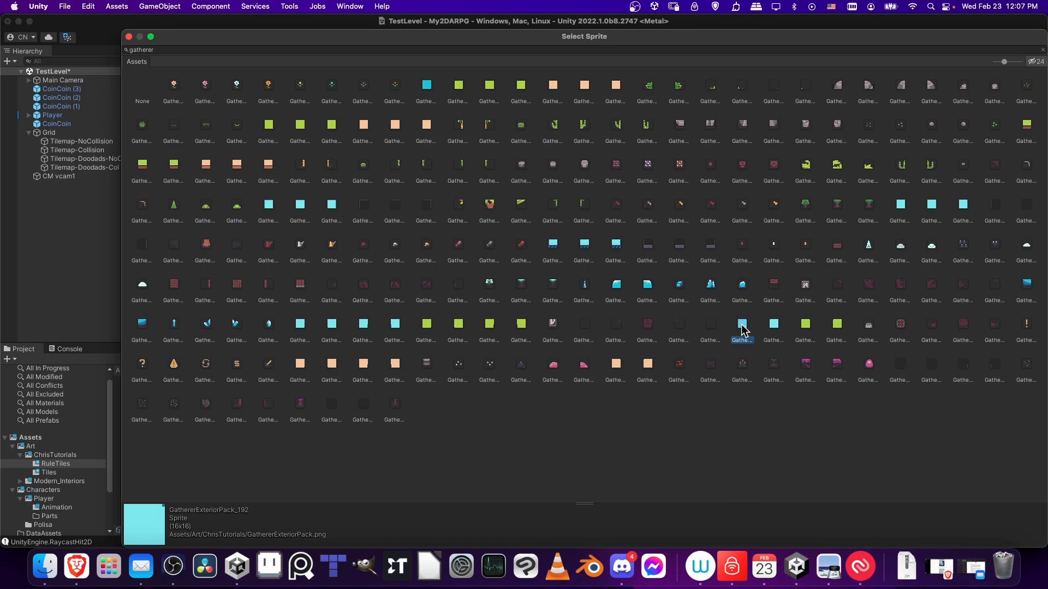
{"action": "mouse_move", "coordinate": [738, 326]}
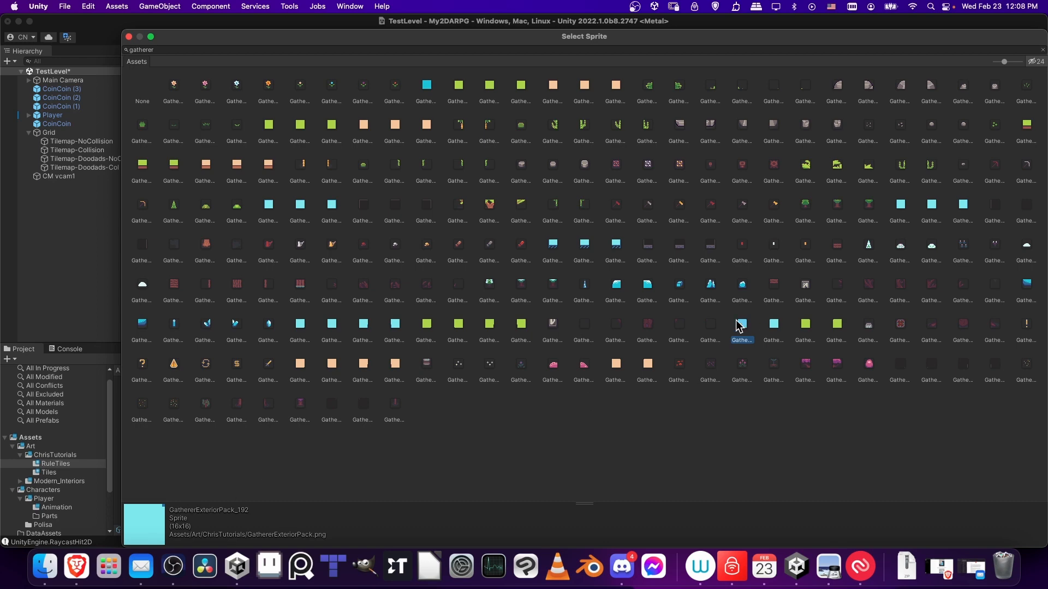
{"action": "left_click", "coordinate": [773, 326]}
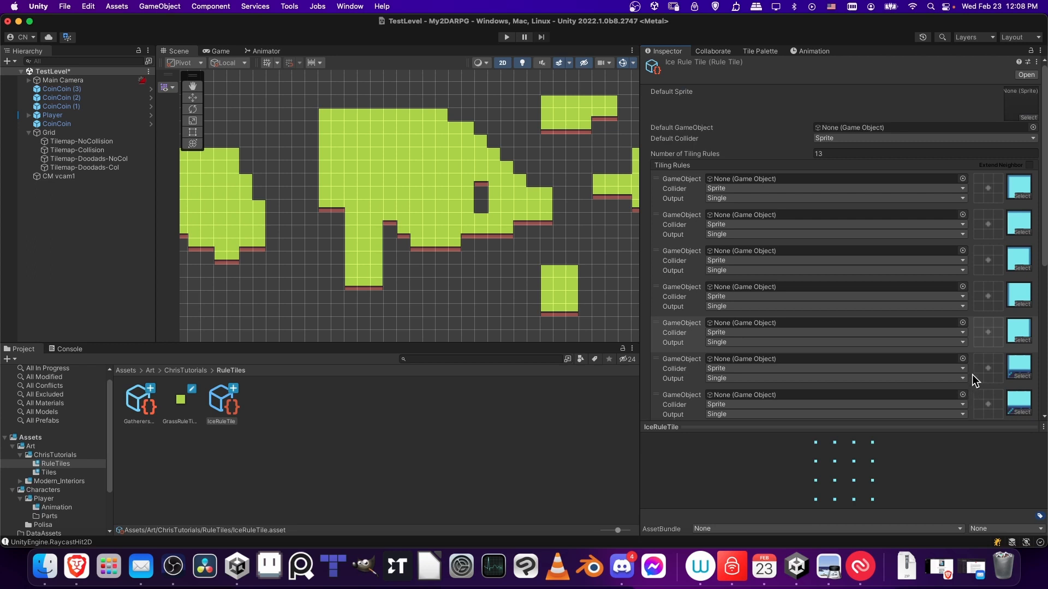
{"action": "mouse_move", "coordinate": [986, 192]}
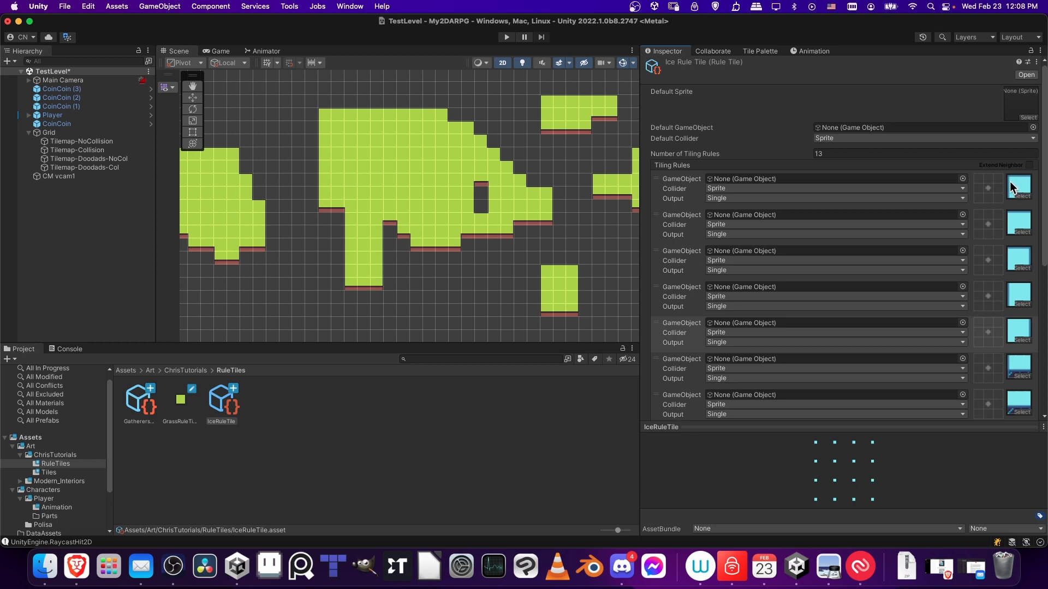
{"action": "left_click", "coordinate": [1018, 187]}
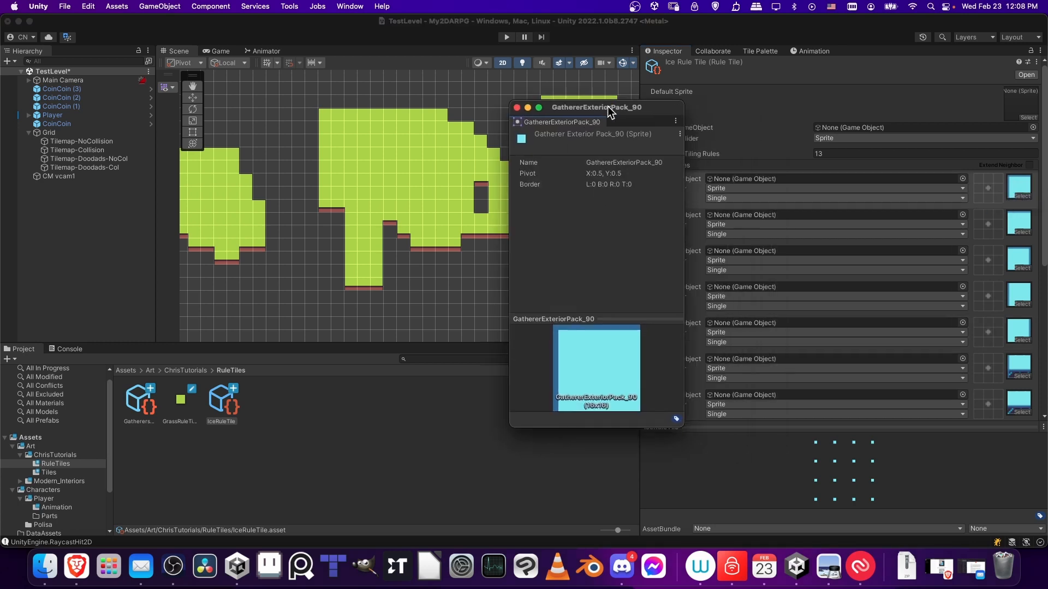
{"action": "left_click_drag", "start_coordinate": [595, 107], "coordinate": [451, 85]}
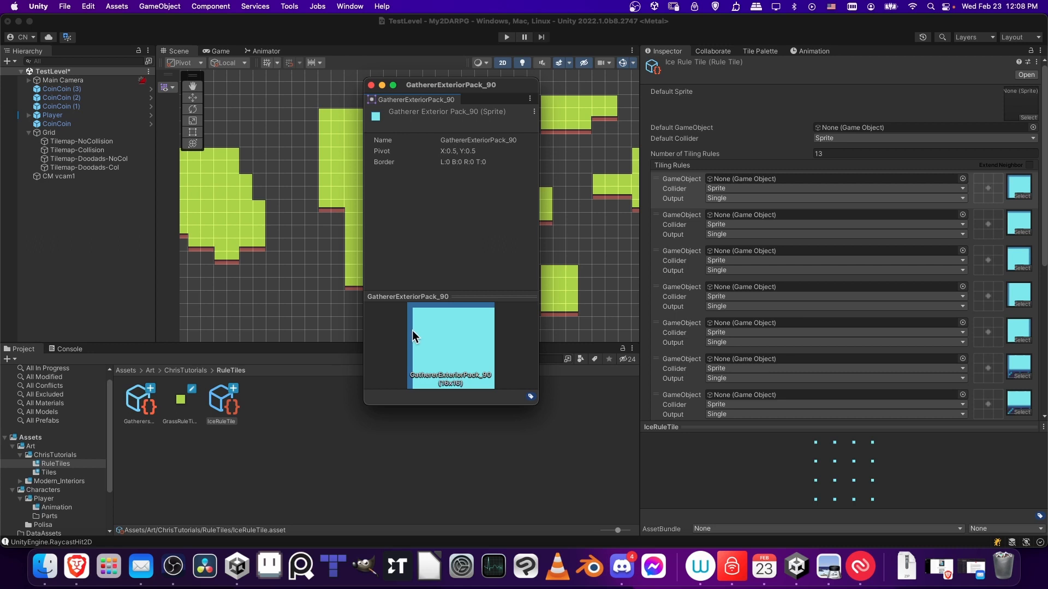
{"action": "mouse_move", "coordinate": [428, 342]}
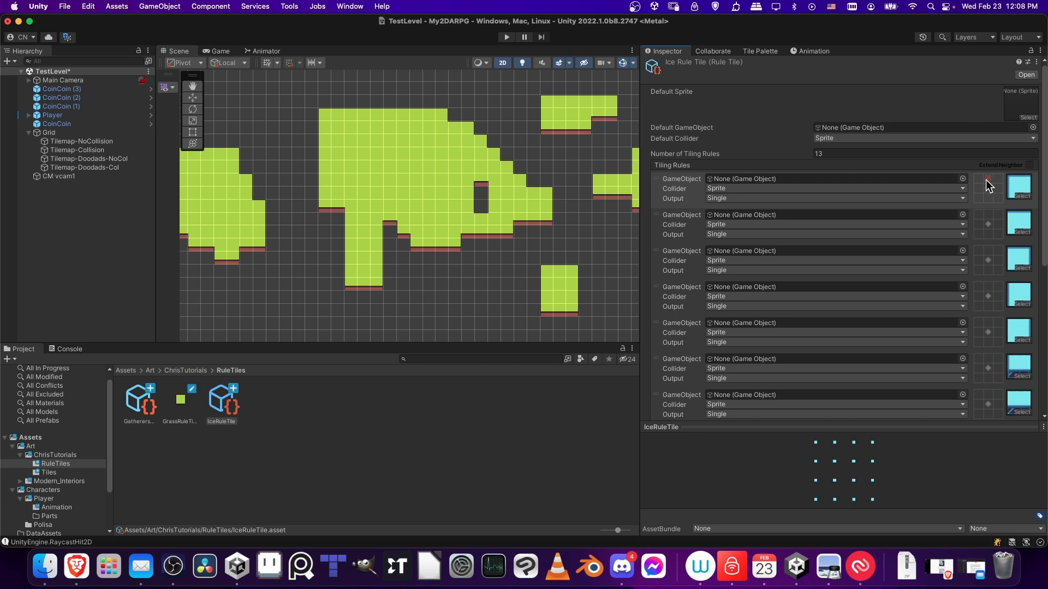
{"action": "mouse_move", "coordinate": [988, 186]}
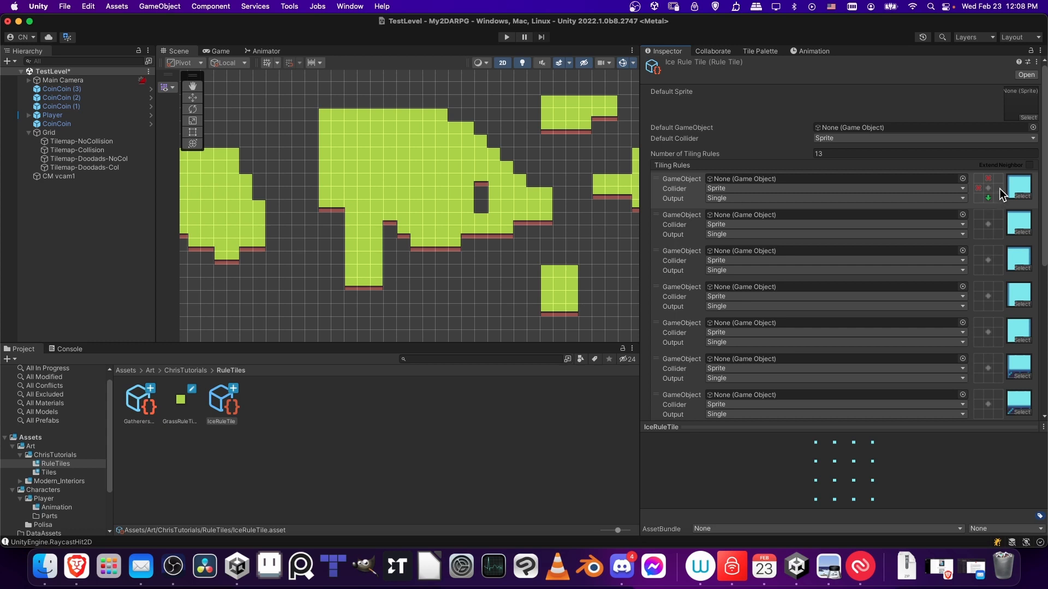
{"action": "mouse_move", "coordinate": [992, 190]}
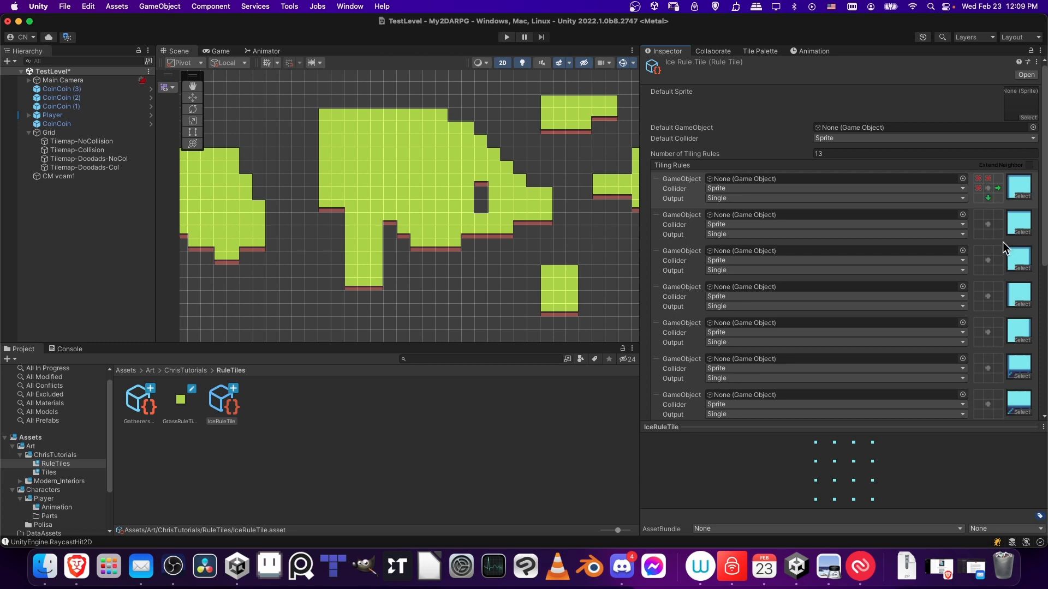
{"action": "mouse_move", "coordinate": [1002, 242]}
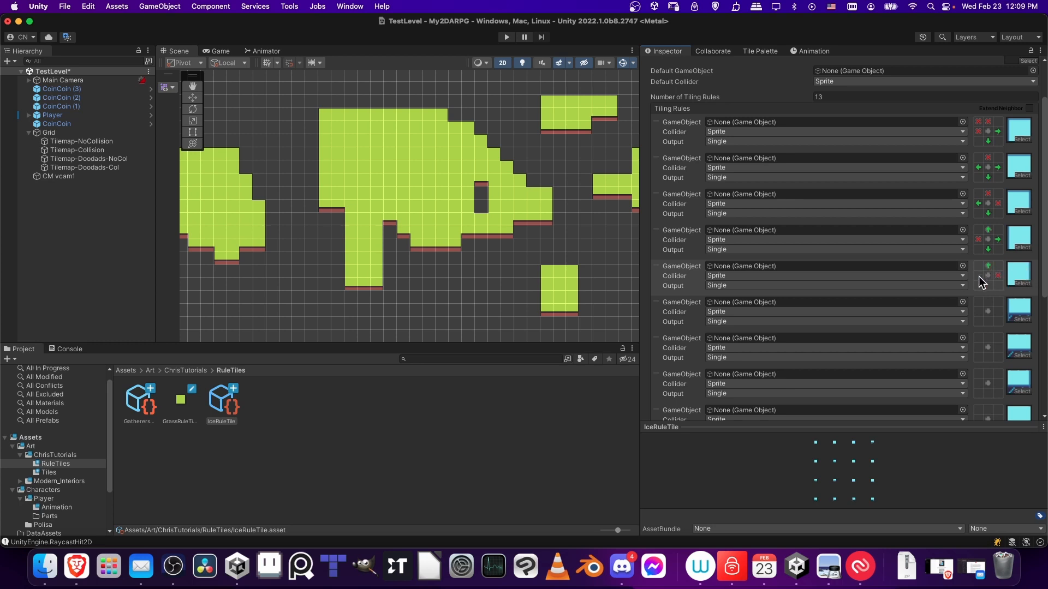
{"action": "mouse_move", "coordinate": [1008, 318]}
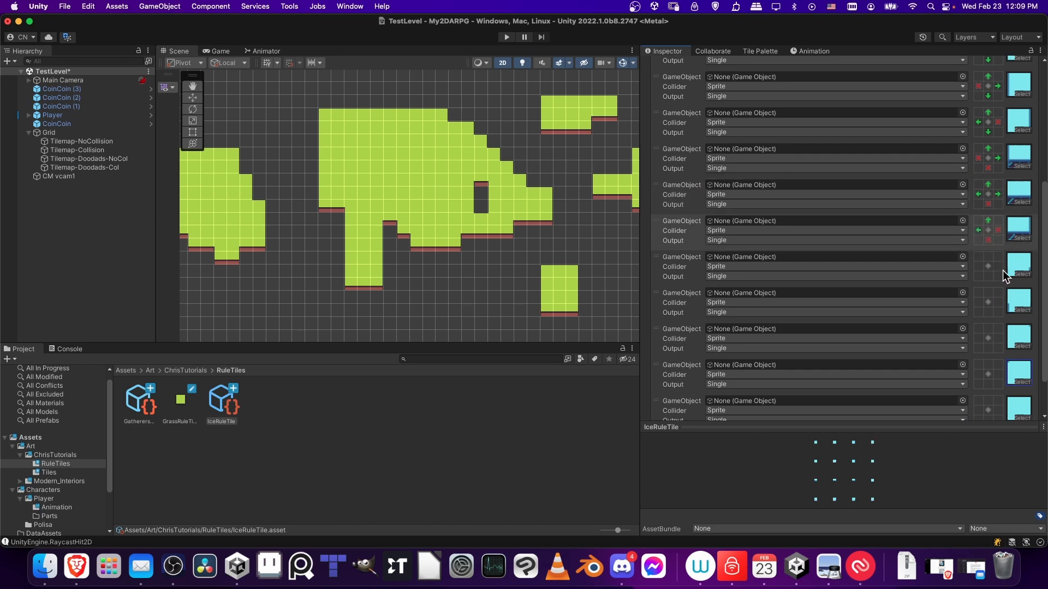
{"action": "mouse_move", "coordinate": [1023, 283]}
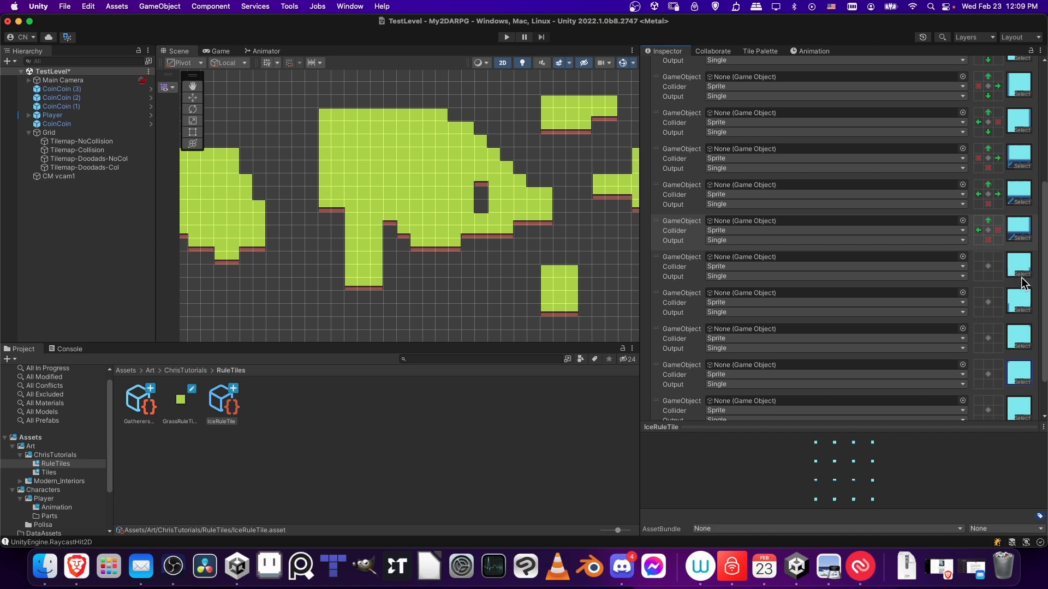
{"action": "mouse_move", "coordinate": [1026, 280]}
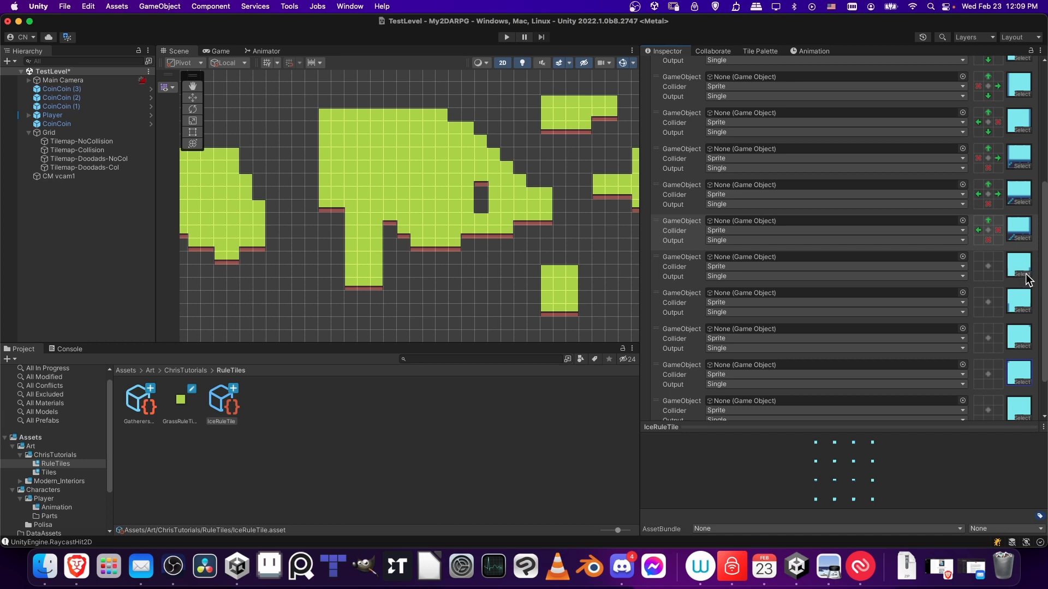
{"action": "mouse_move", "coordinate": [1001, 282]}
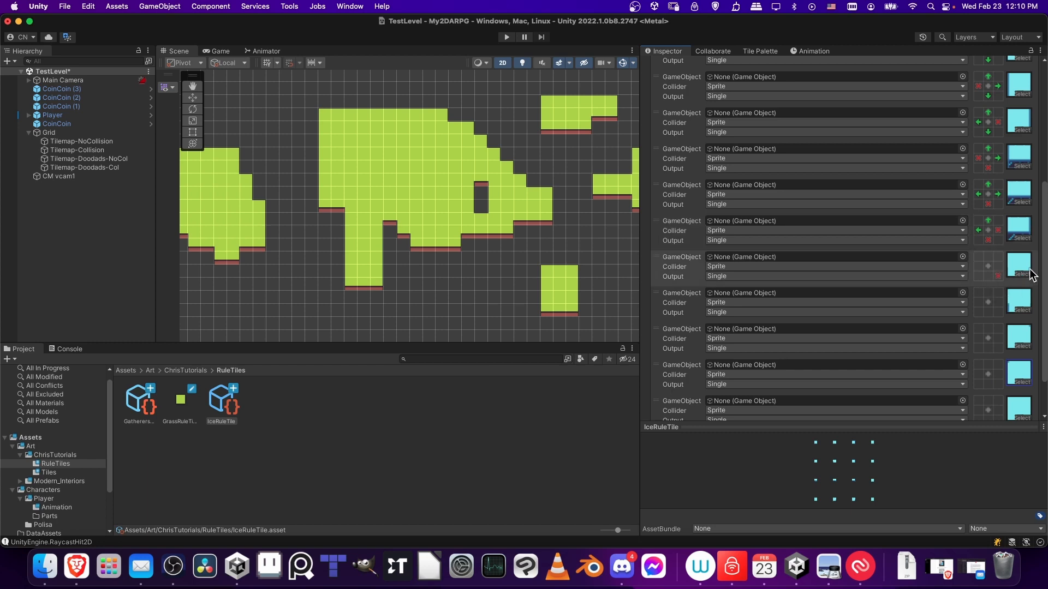
{"action": "mouse_move", "coordinate": [1020, 239]}
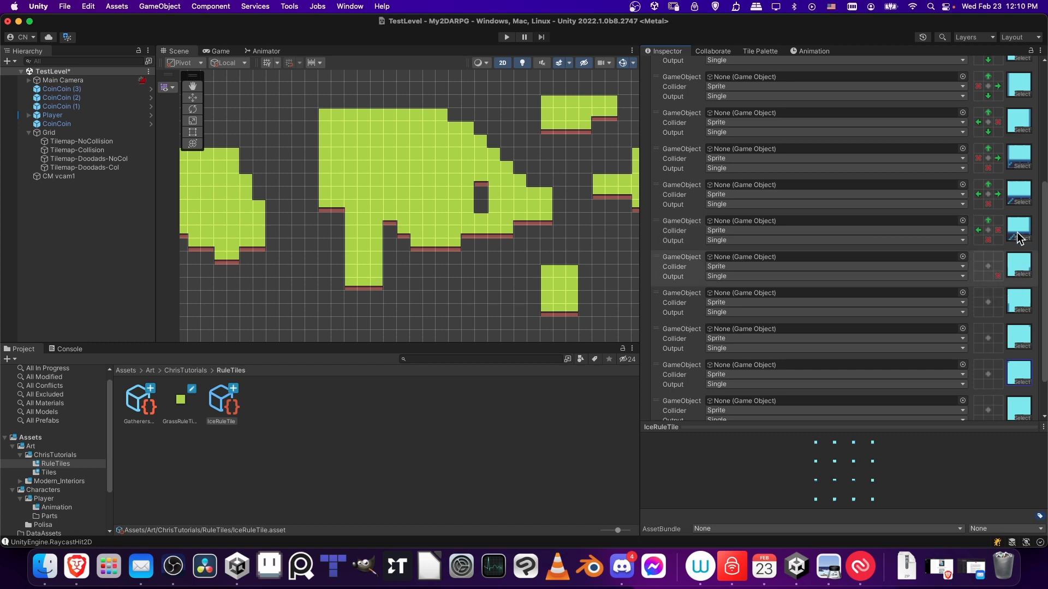
{"action": "mouse_move", "coordinate": [1016, 201]}
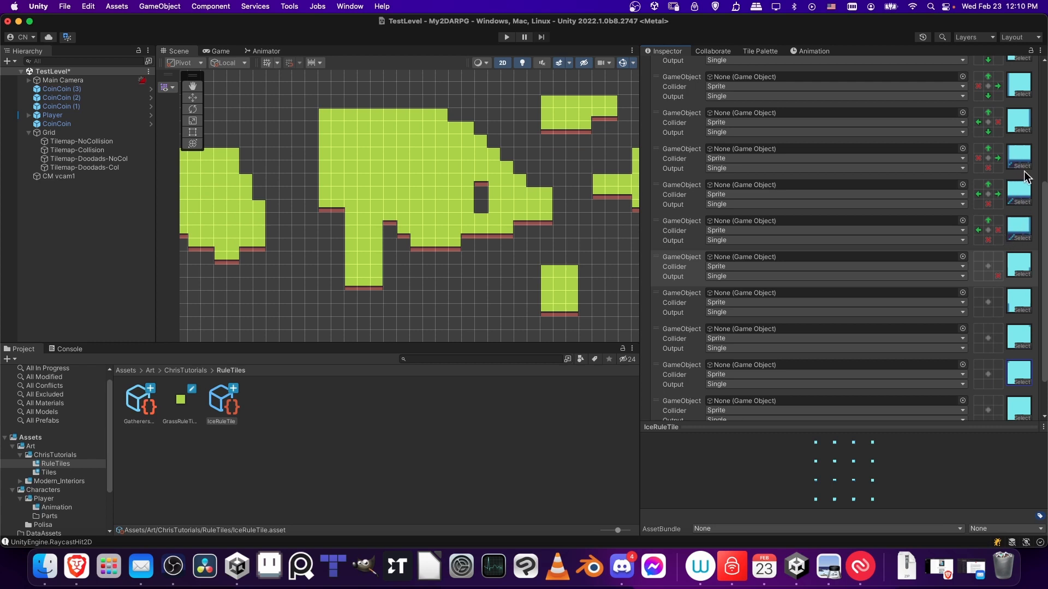
{"action": "mouse_move", "coordinate": [1036, 204]}
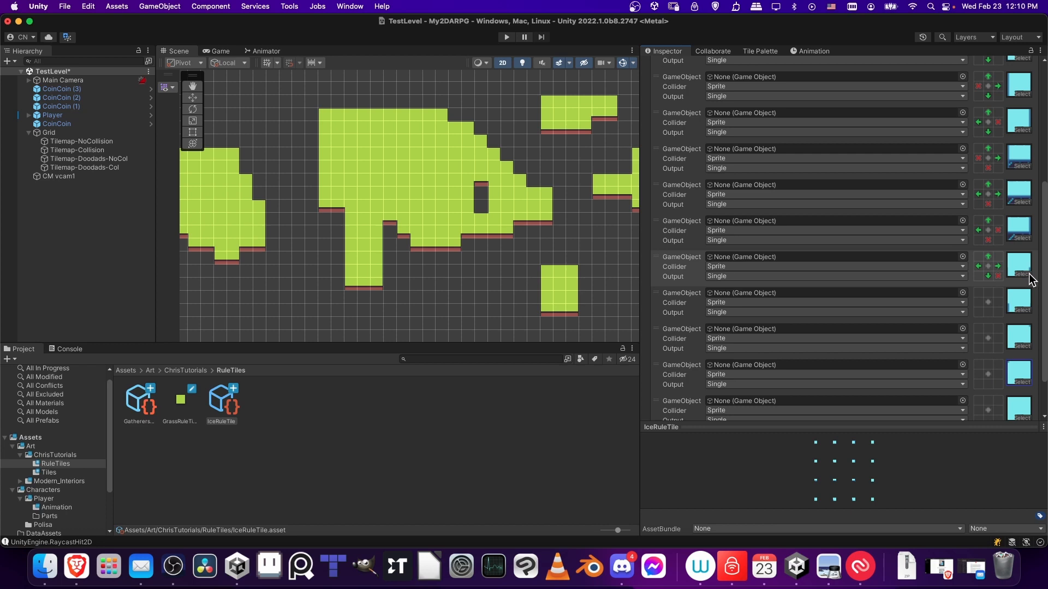
{"action": "mouse_move", "coordinate": [1025, 288]}
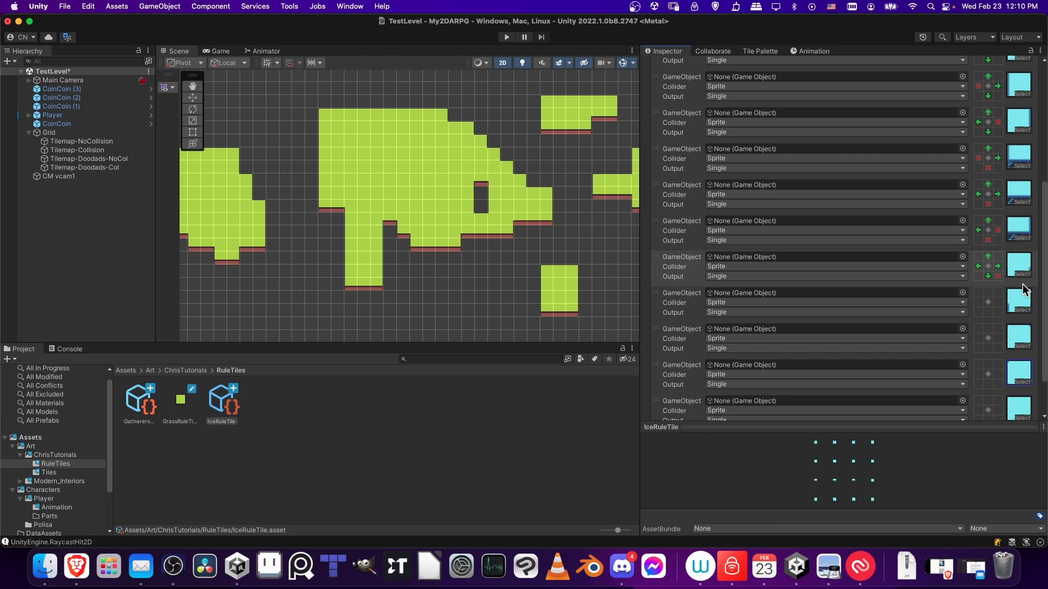
{"action": "mouse_move", "coordinate": [988, 315]}
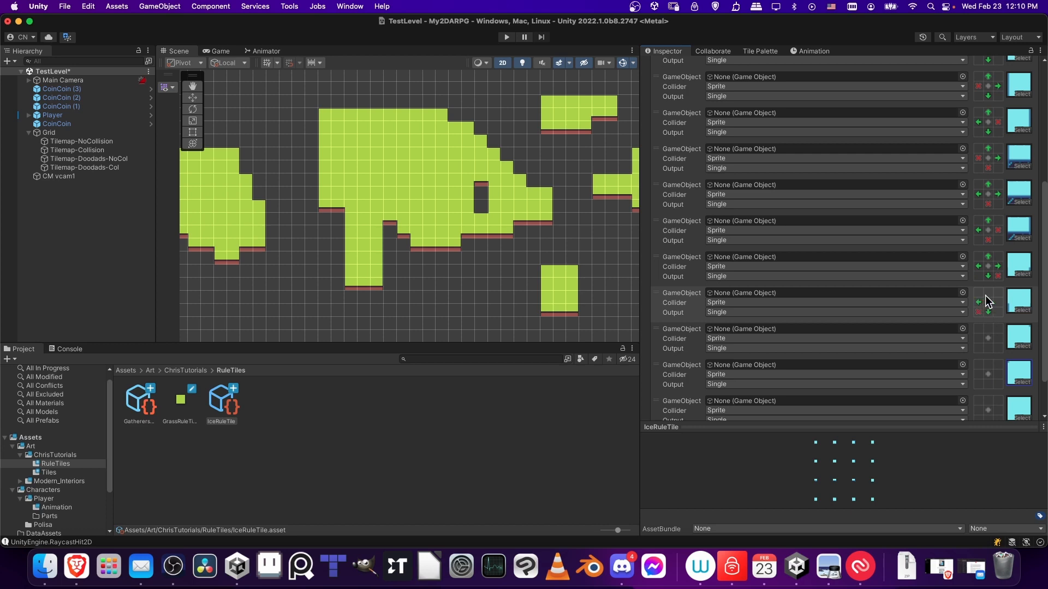
- Scroll down through the remaining rules while setting their neighbor conditions
{"action": "scroll", "scroll_direction": "down", "scroll_amount": 3}
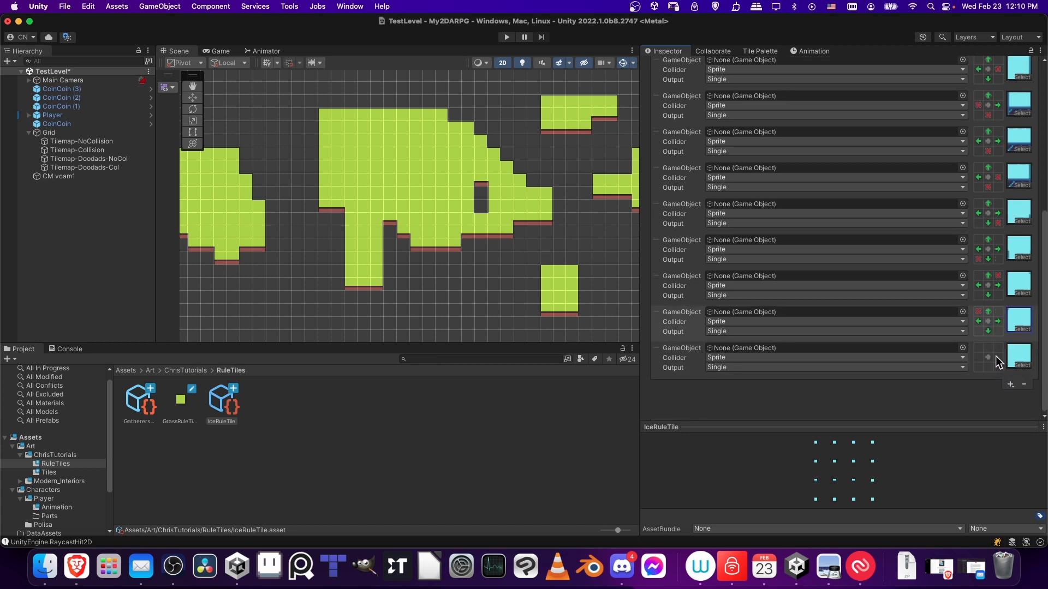
{"action": "mouse_move", "coordinate": [731, 244]}
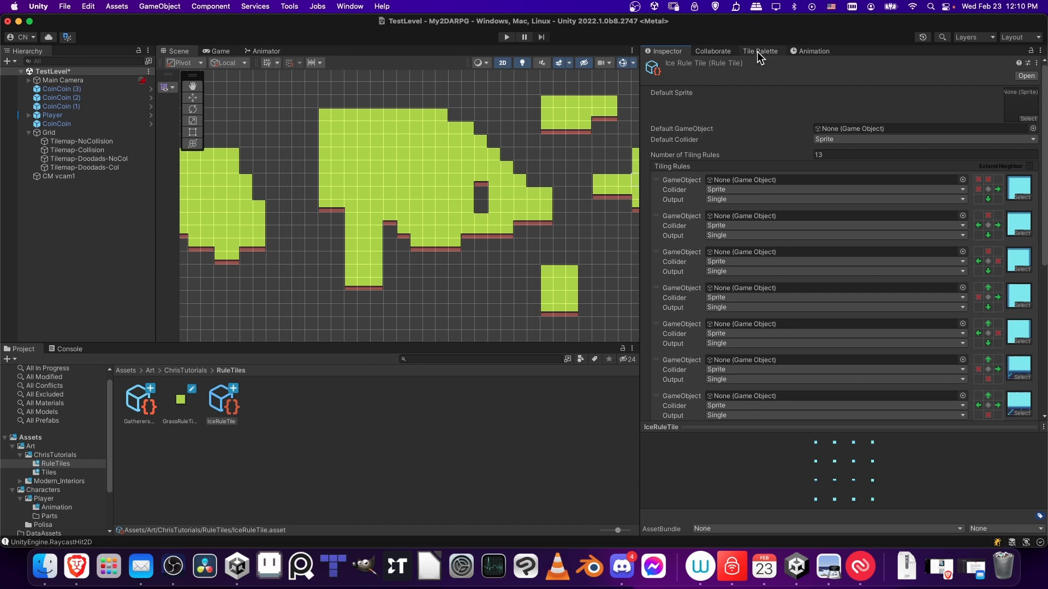
- Keep the GatherersExplorer palette and drag IceRuleTile into it beside the grass rule tile
{"action": "left_click", "coordinate": [760, 51]}
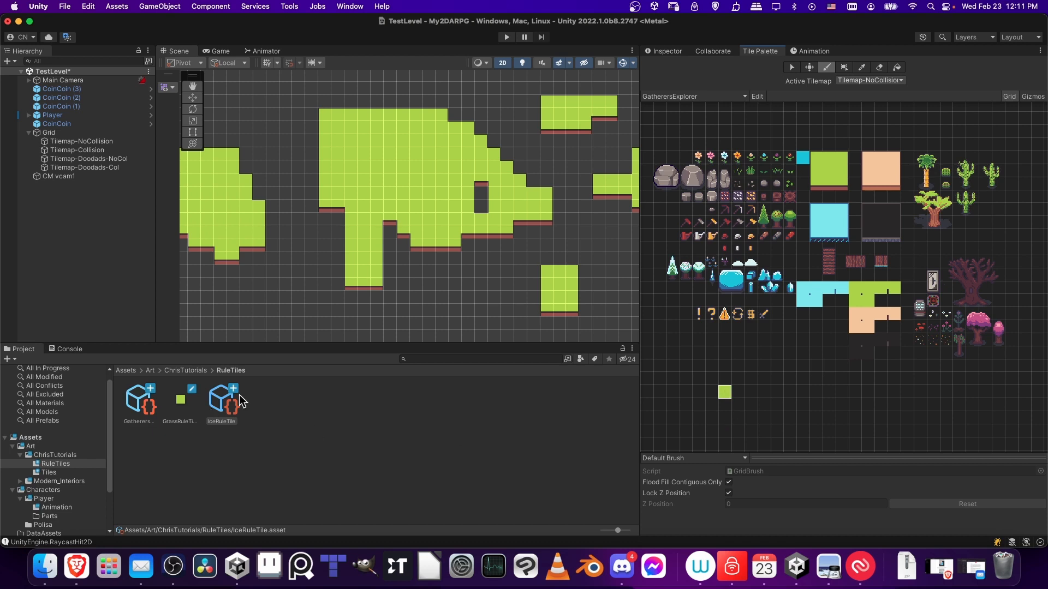
{"action": "mouse_move", "coordinate": [720, 258]}
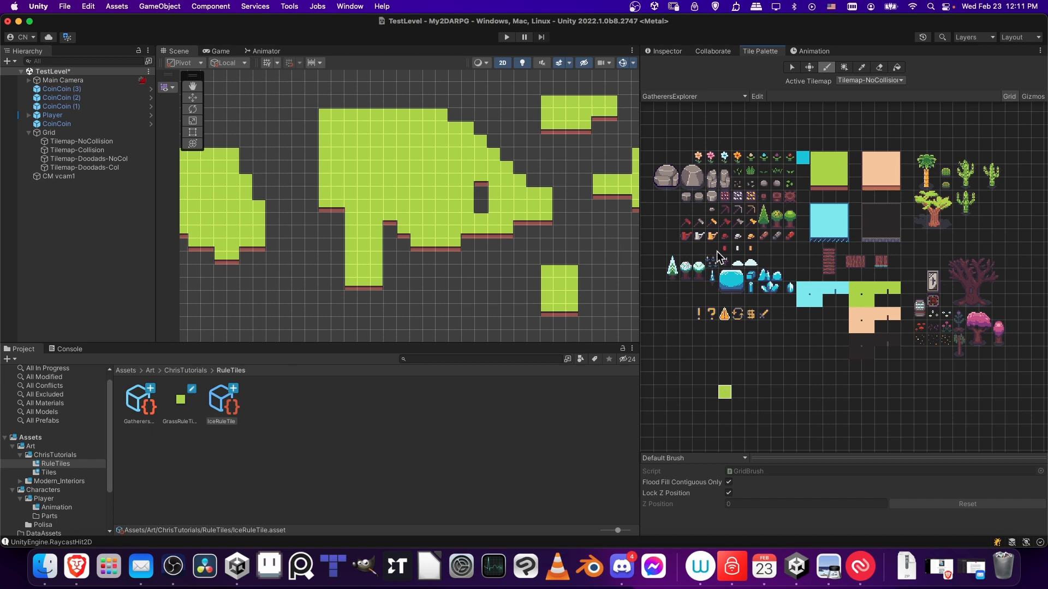
{"action": "mouse_move", "coordinate": [897, 165]}
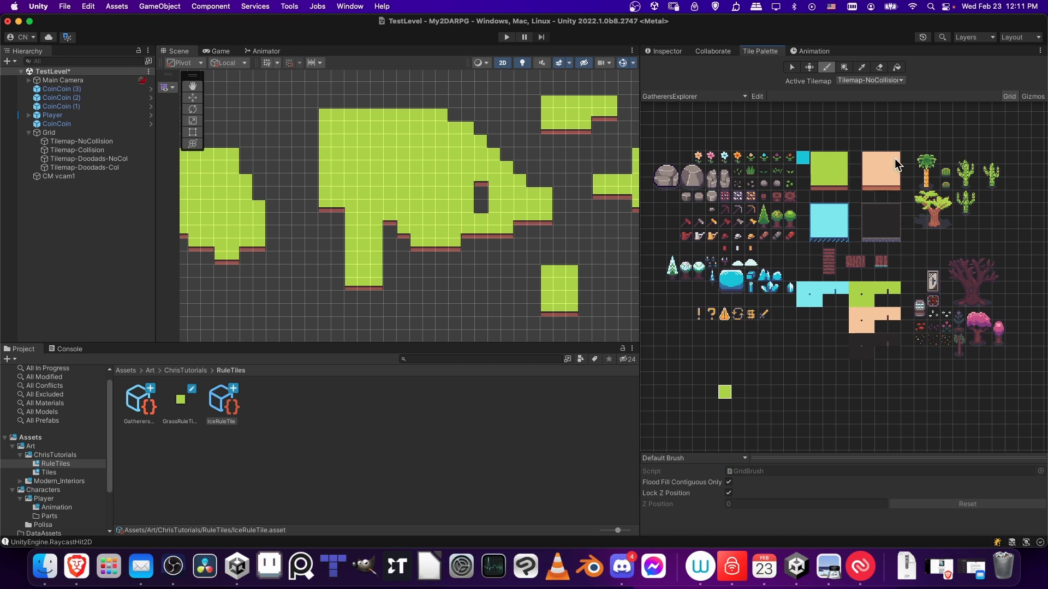
{"action": "left_click", "coordinate": [692, 96]}
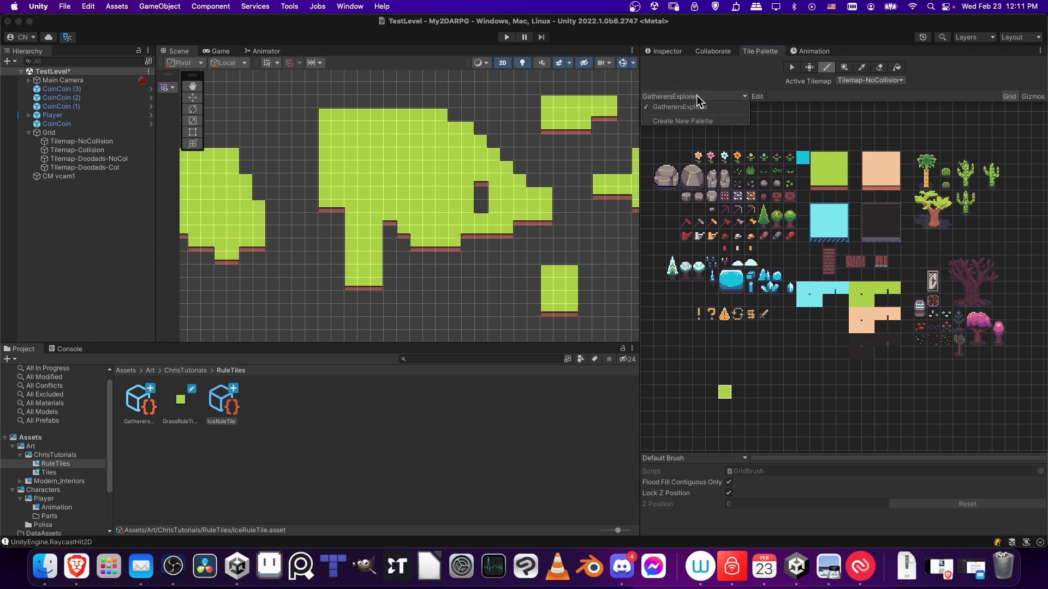
{"action": "left_click", "coordinate": [678, 106]}
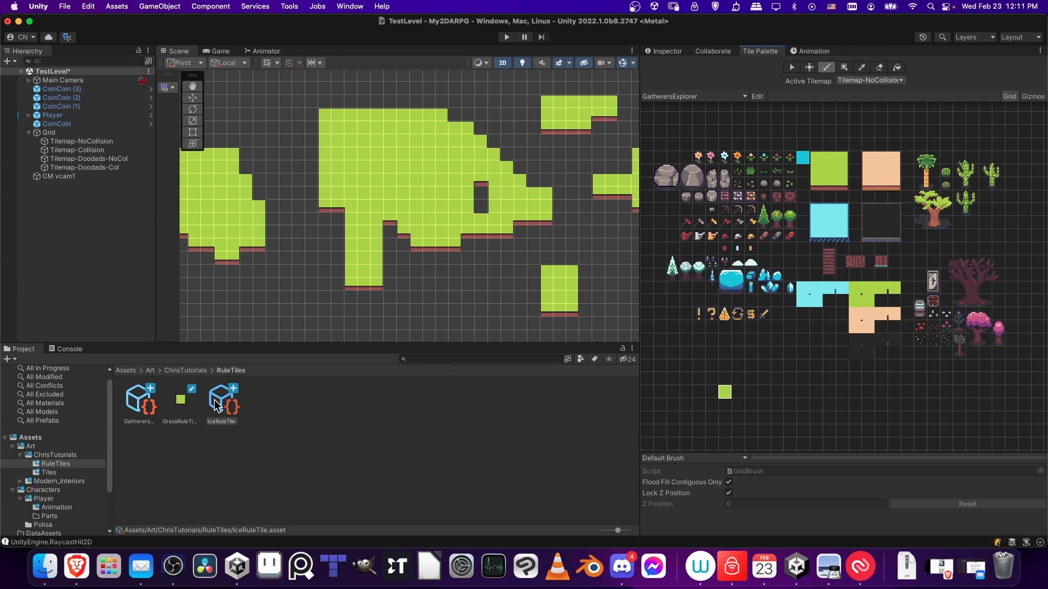
{"action": "left_click", "coordinate": [221, 399]}
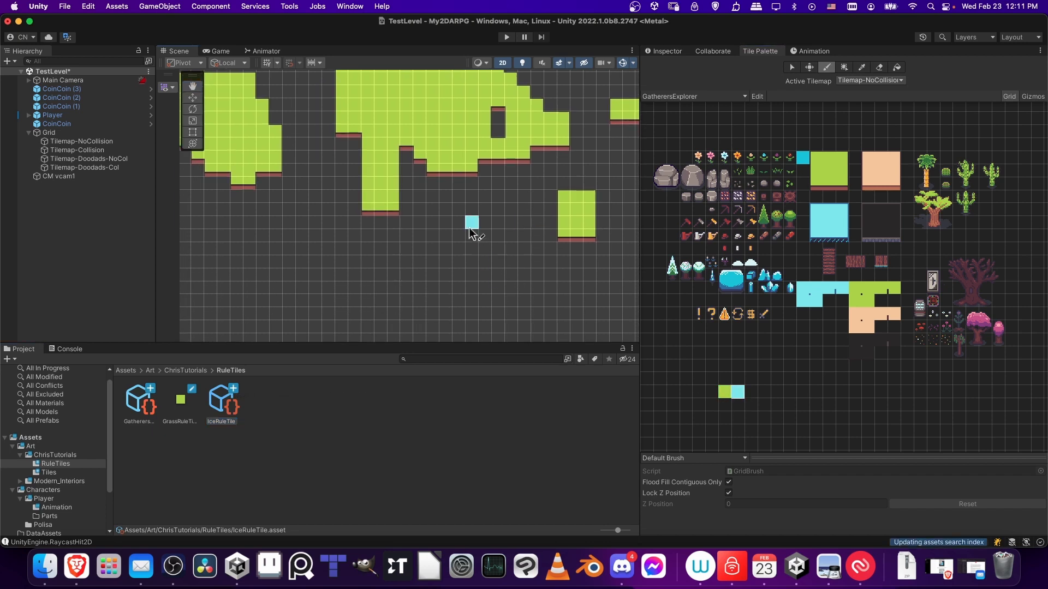
- Brush a block of ice rule tiles into the scene so its lower edges show the striped border
{"action": "left_click_drag", "start_coordinate": [471, 222], "coordinate": [478, 273]}
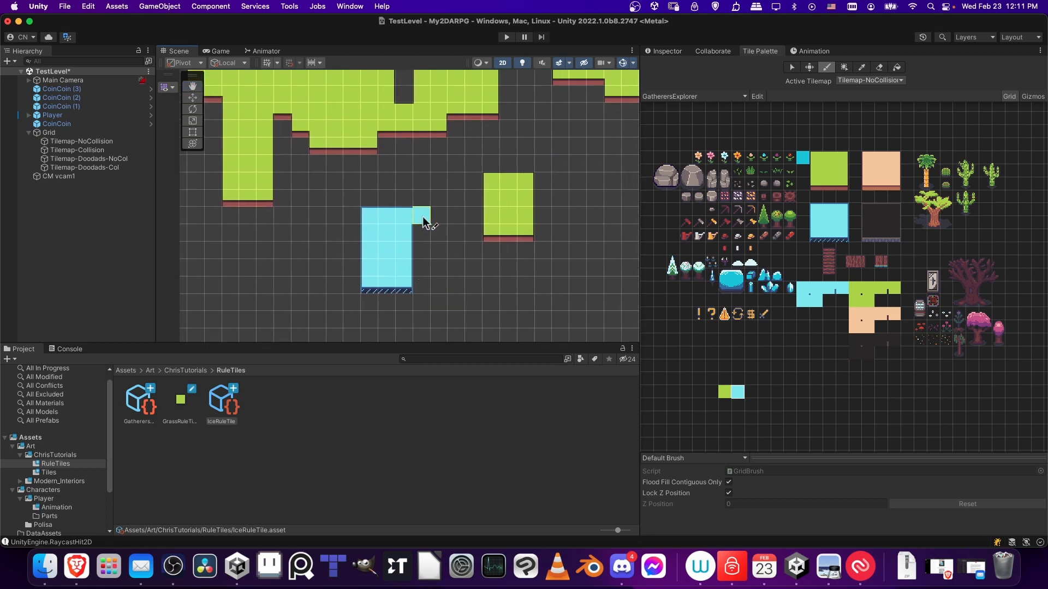
{"action": "left_click", "coordinate": [437, 249]}
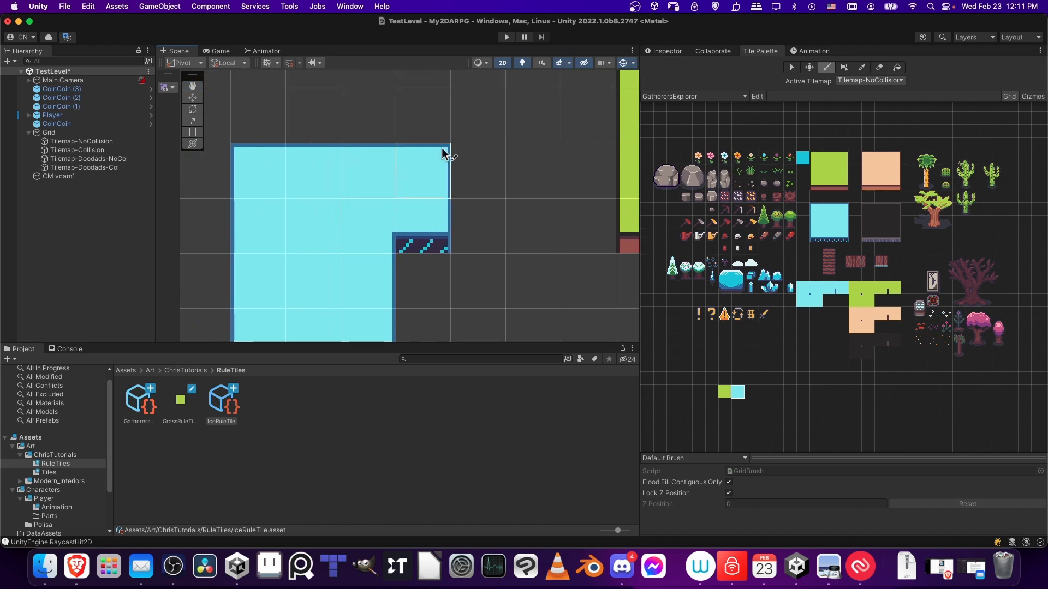
{"action": "mouse_move", "coordinate": [258, 167]}
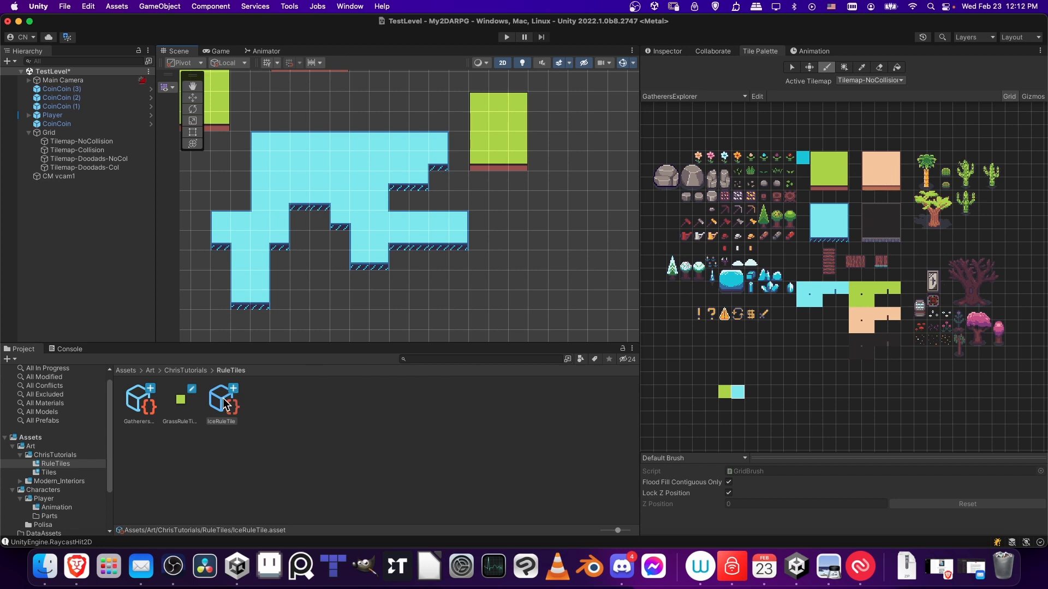
{"action": "mouse_move", "coordinate": [223, 403]}
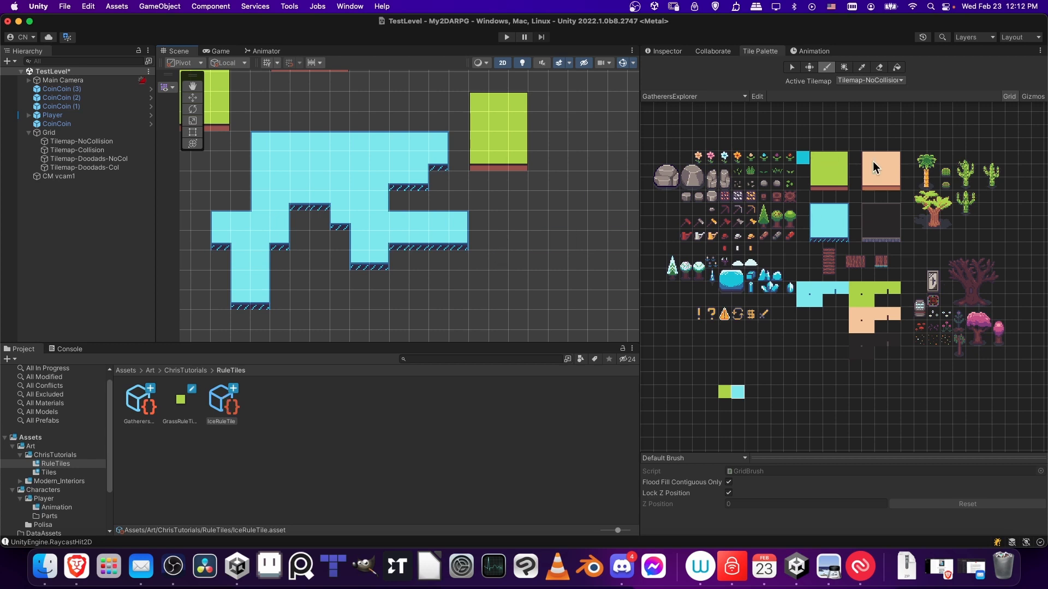
{"action": "mouse_move", "coordinate": [377, 365]}
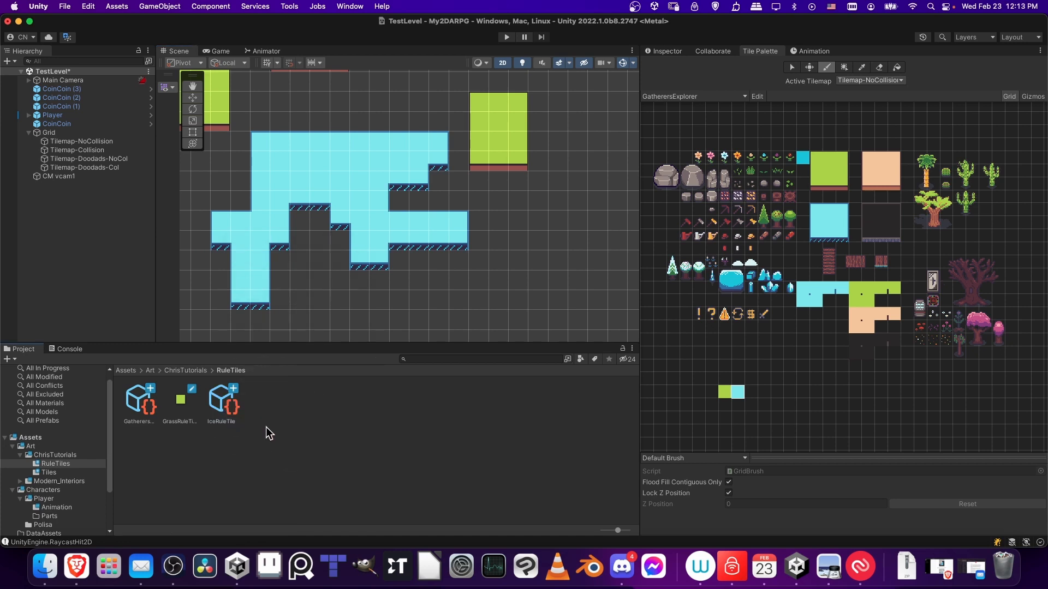
{"action": "mouse_move", "coordinate": [309, 428]}
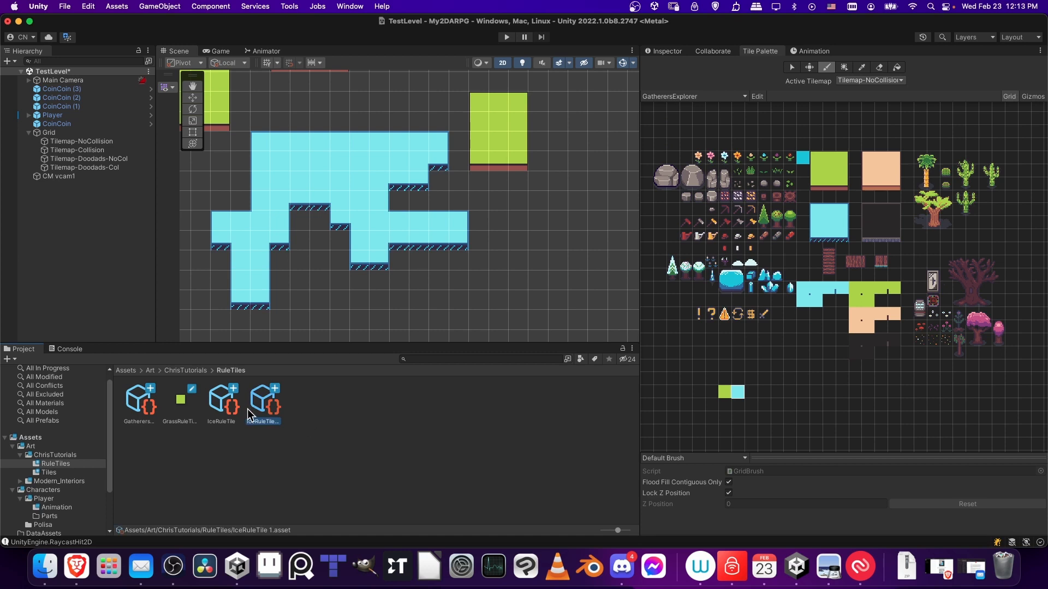
- Start renaming the duplicated IceRuleTile 1 asset from its context menu
{"action": "right_click", "coordinate": [263, 400]}
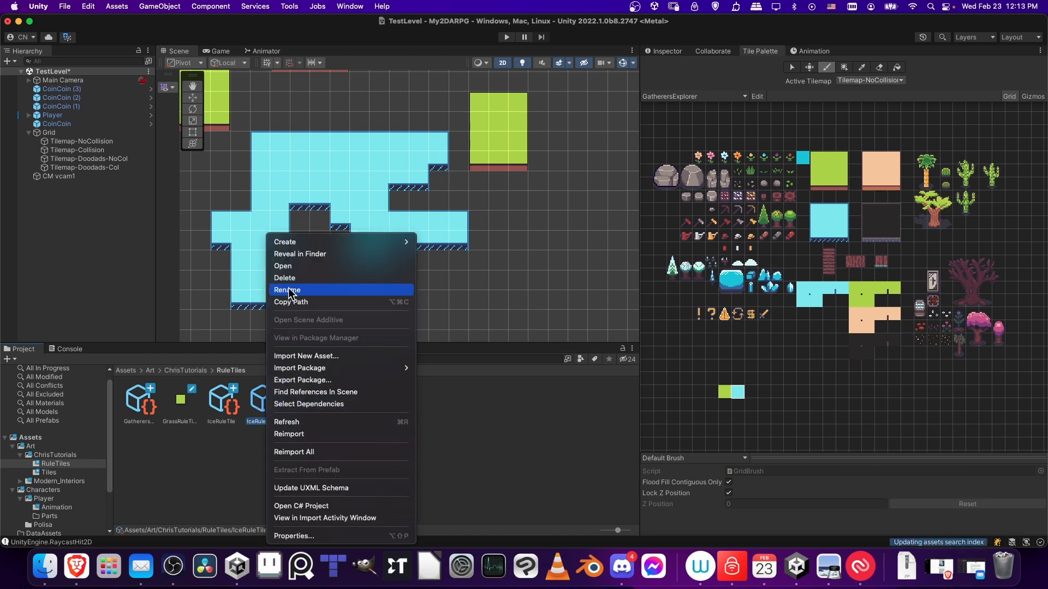
{"action": "left_click", "coordinate": [286, 291]}
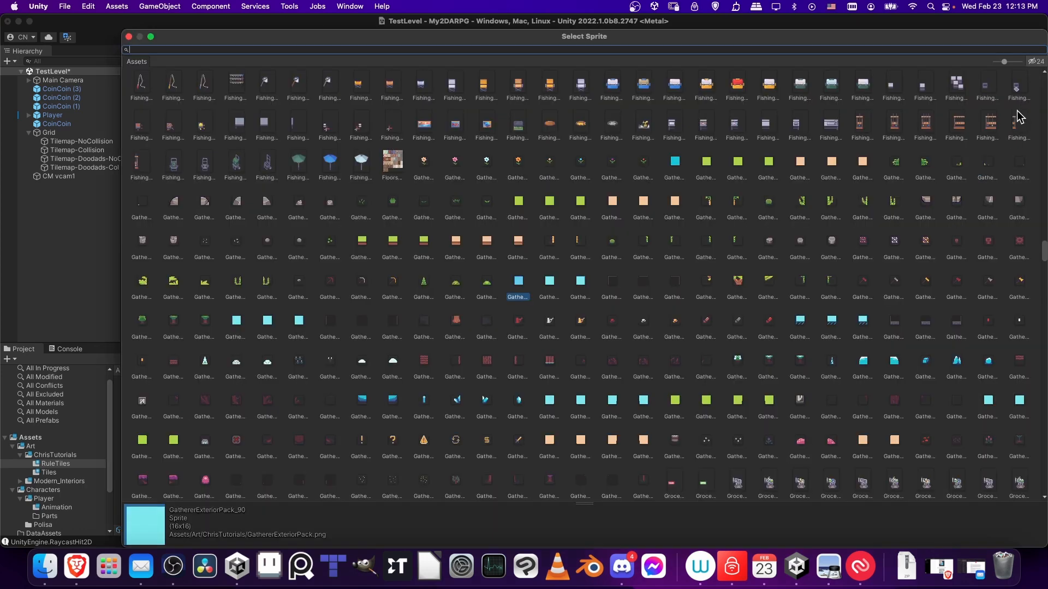
- Filter the sprite picker with 'gat' for the dark sprite, then return to the Tile Palette
{"action": "type", "text": "gat"}
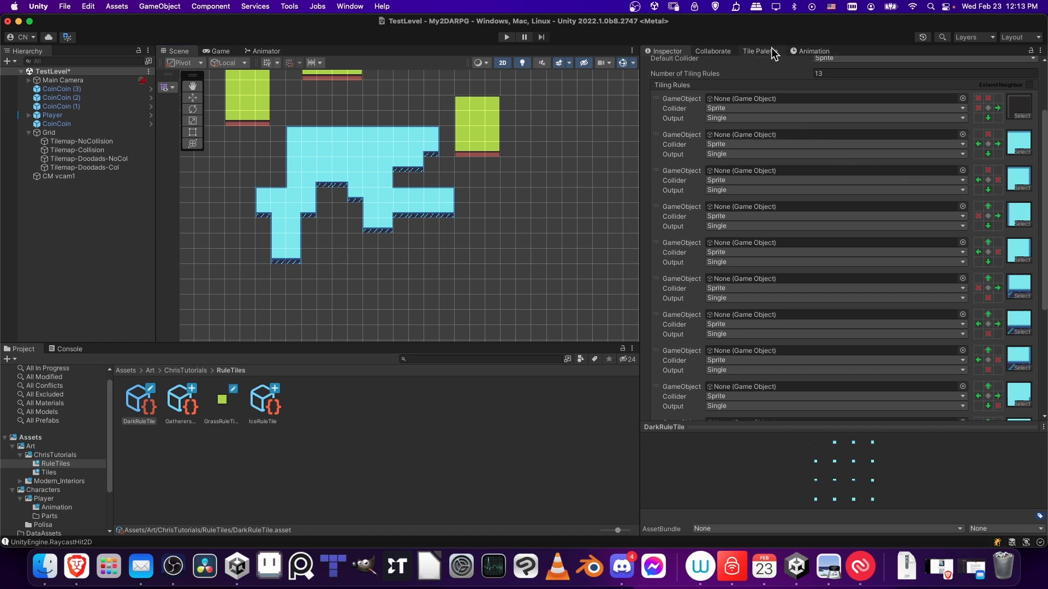
{"action": "left_click", "coordinate": [755, 51]}
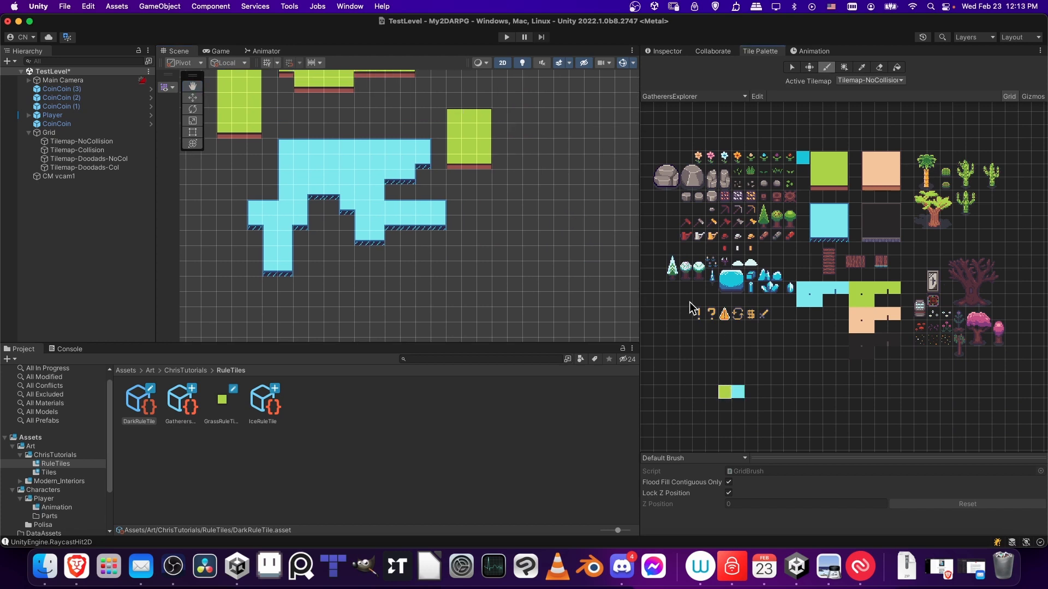